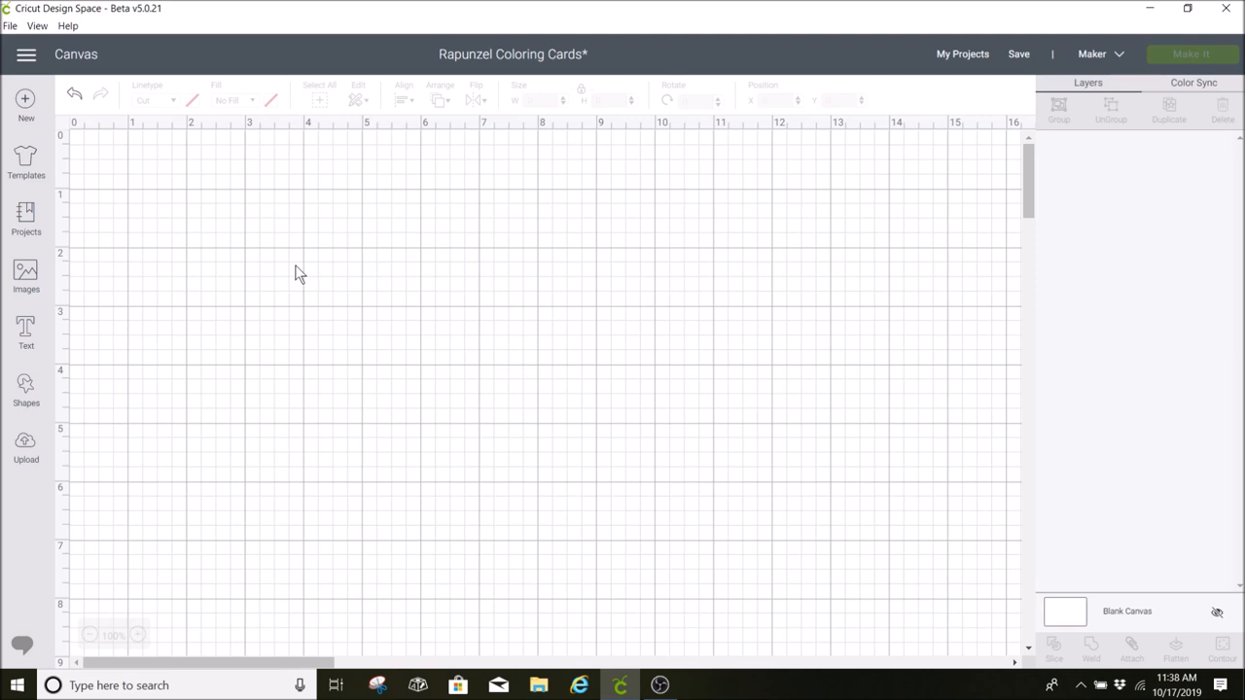
mouse_move(222, 241)
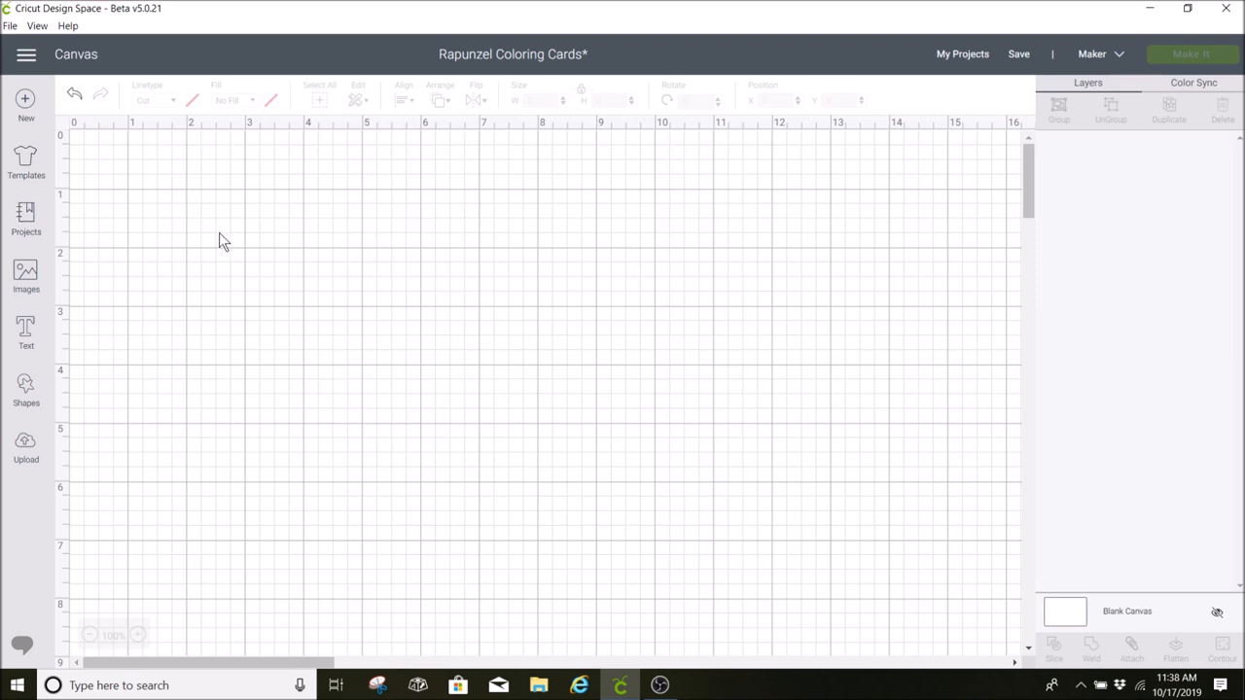
Search the project library for 'coloring page' and scroll through the results
click(25, 218)
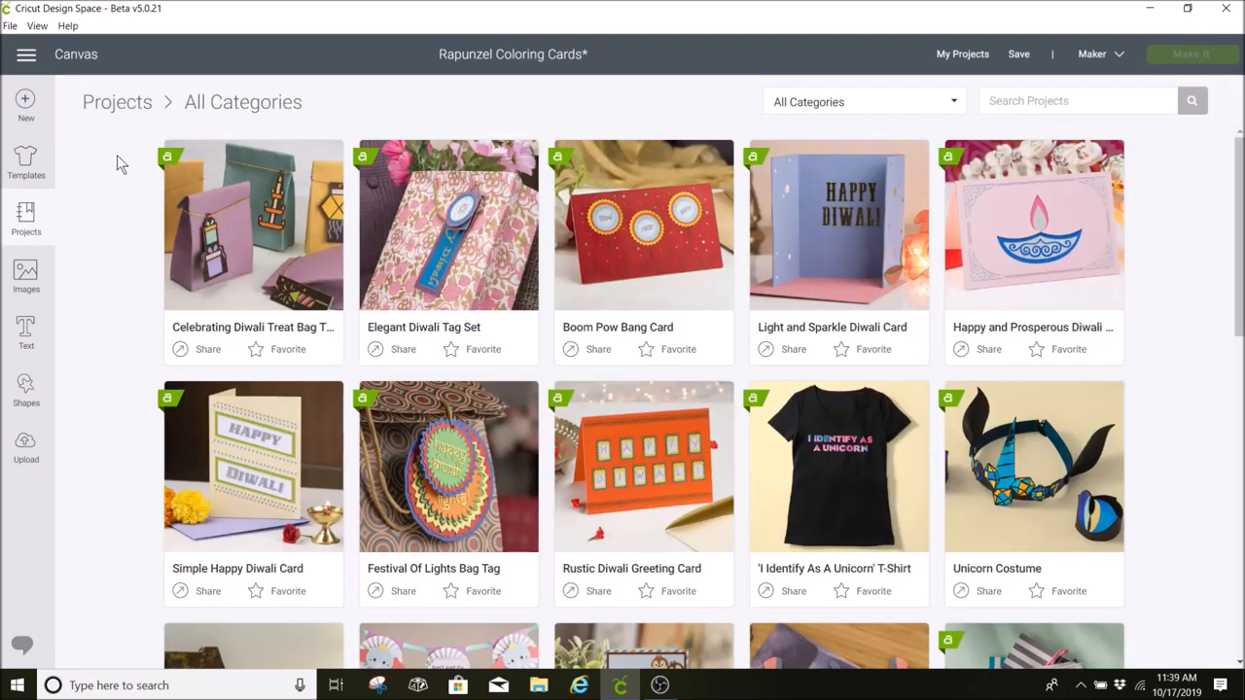
mouse_move(1008, 289)
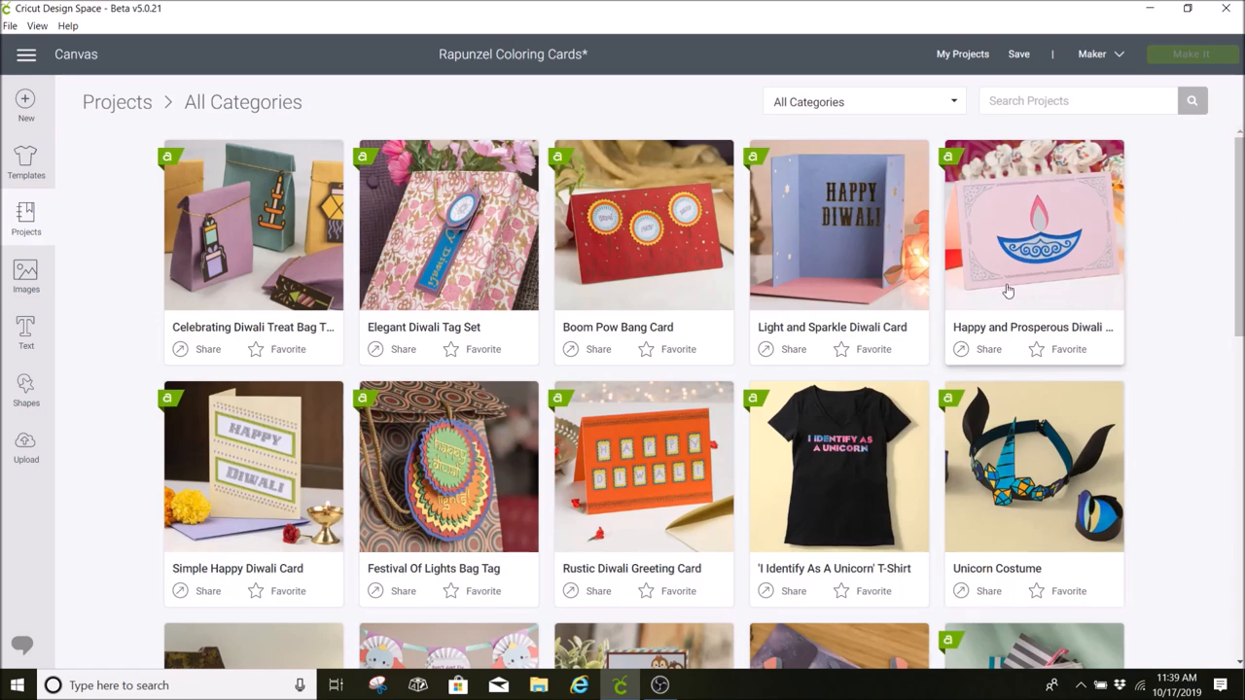
mouse_move(1031, 221)
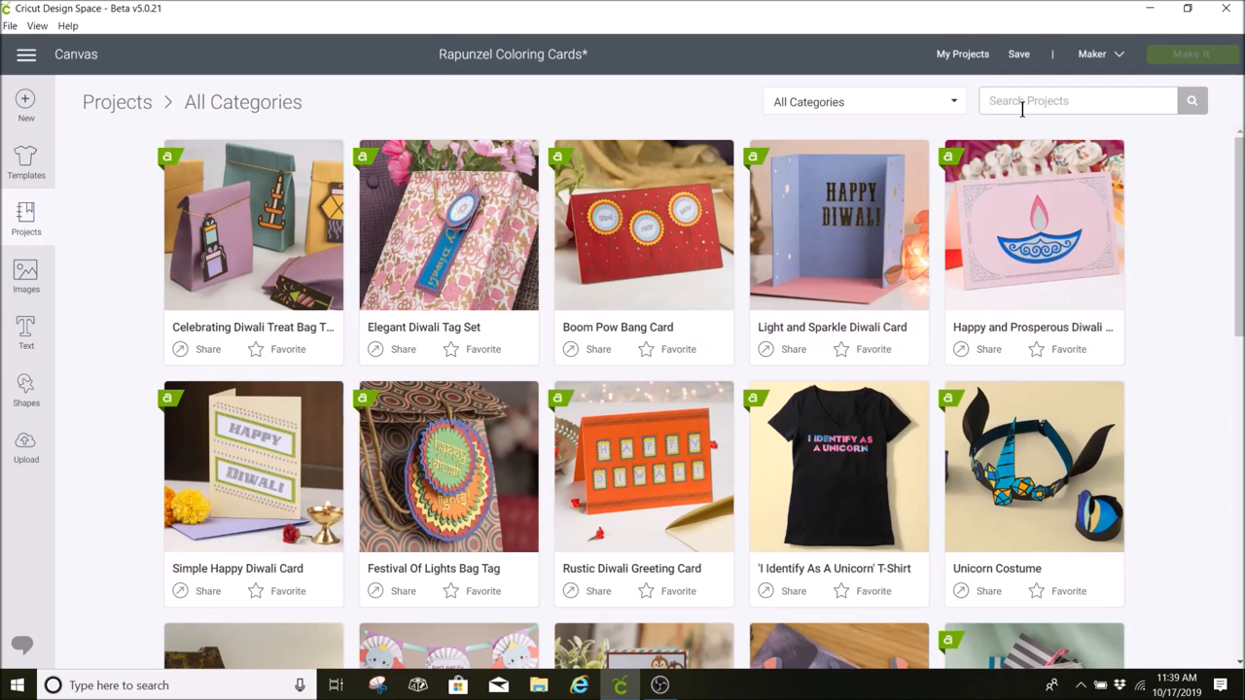
text(coloring page)
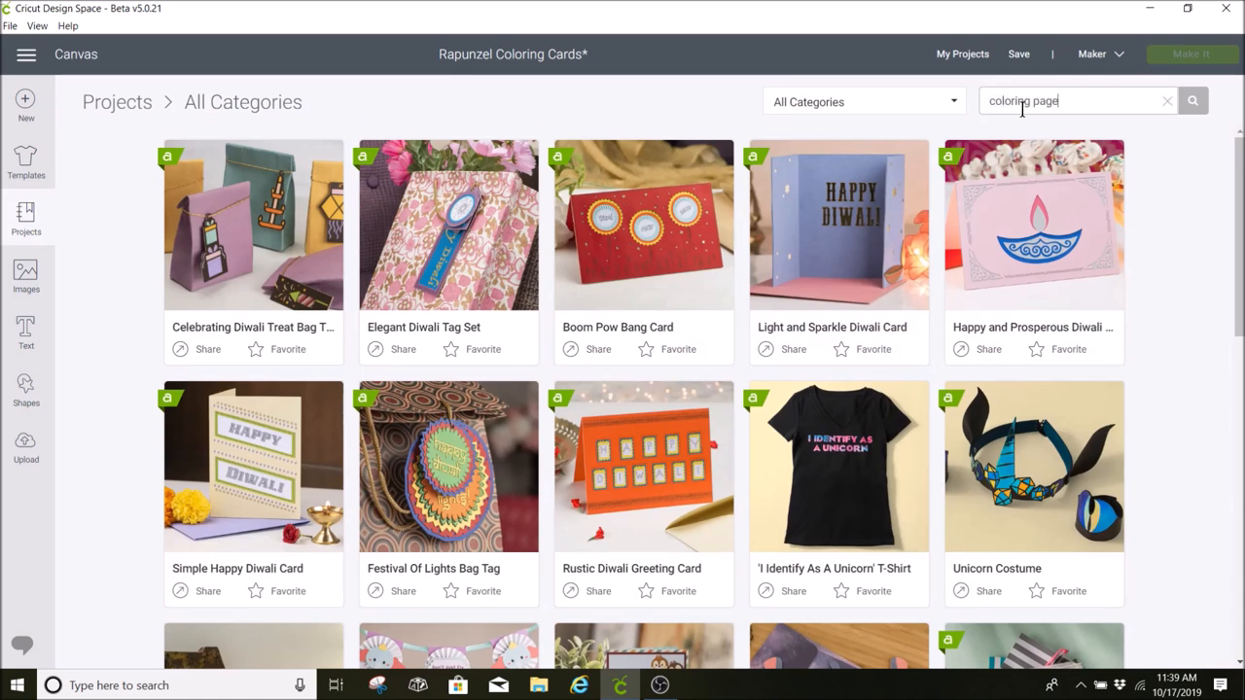
click(1192, 101)
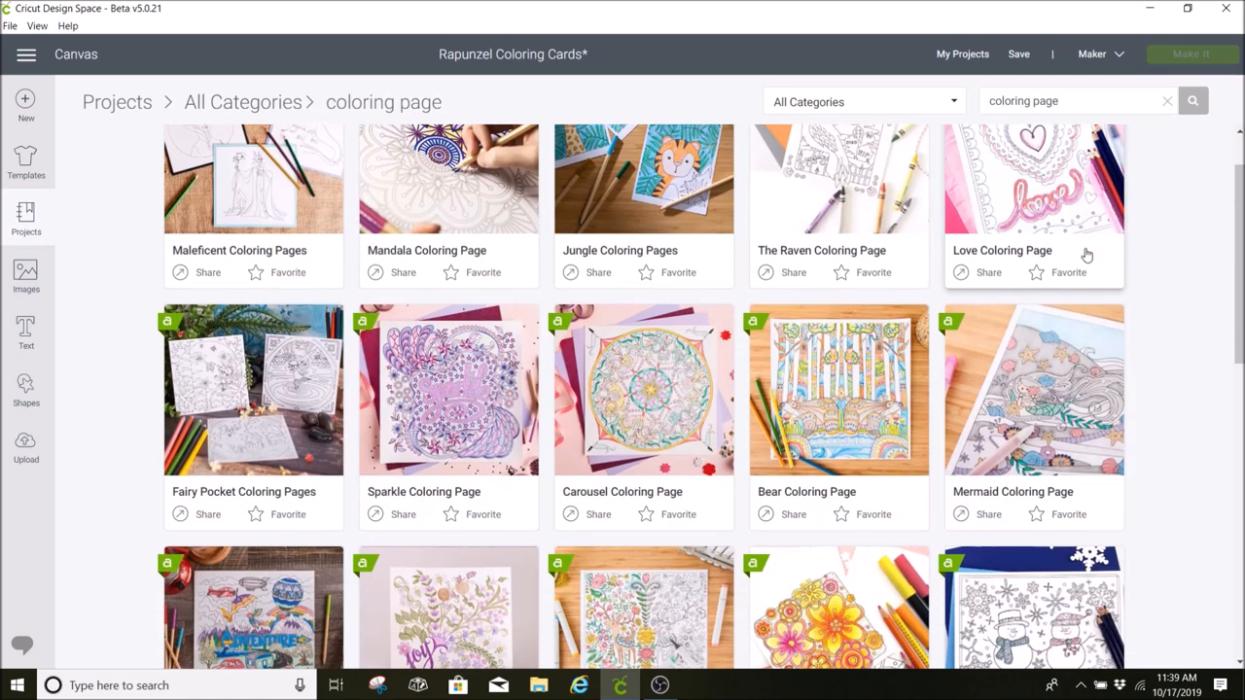
scroll(down, 3)
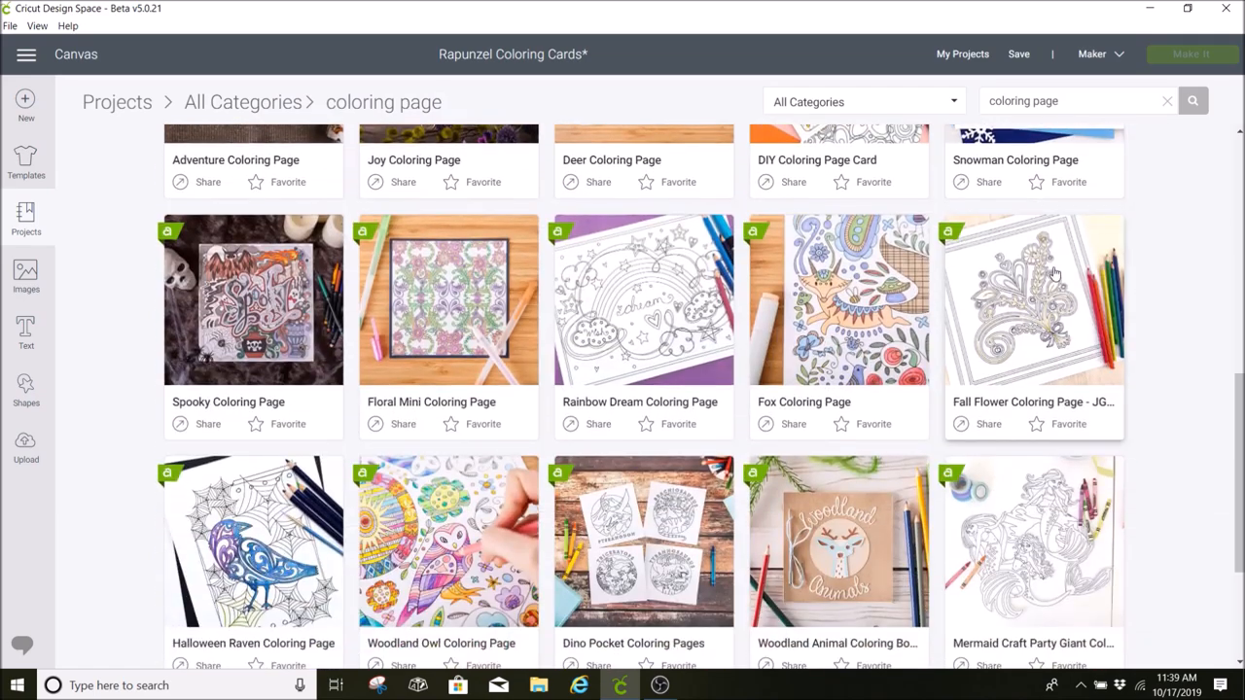
scroll(down, 3)
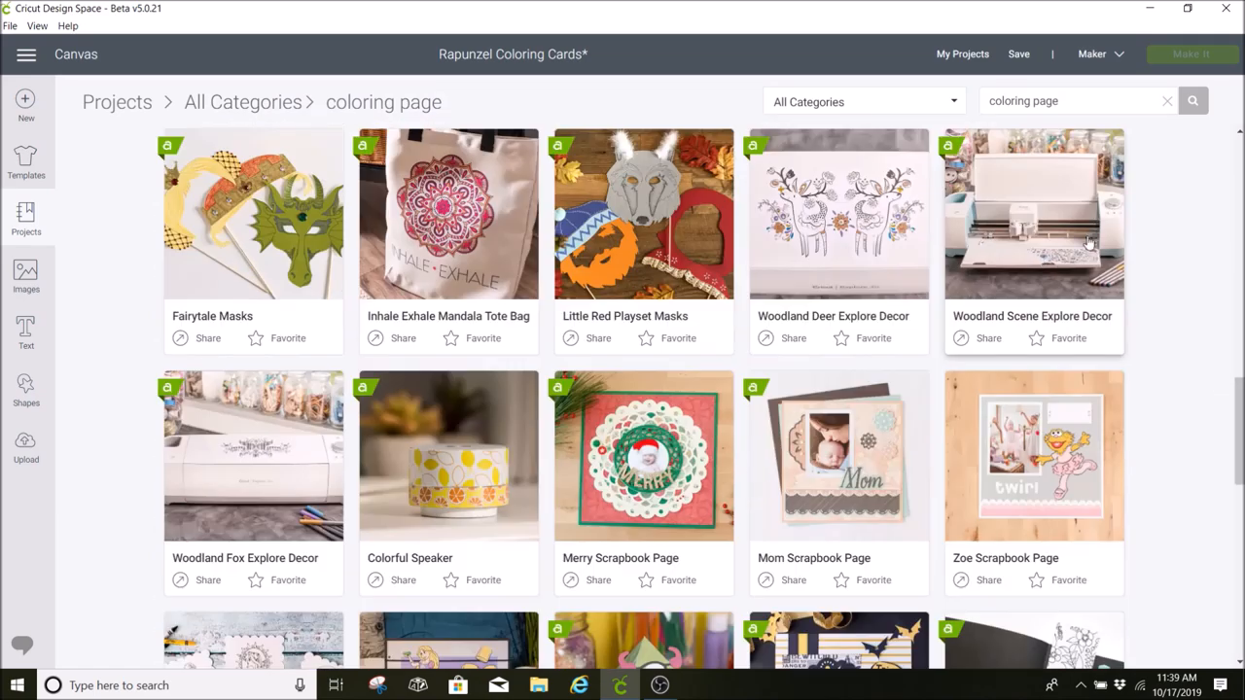
scroll(down, 3)
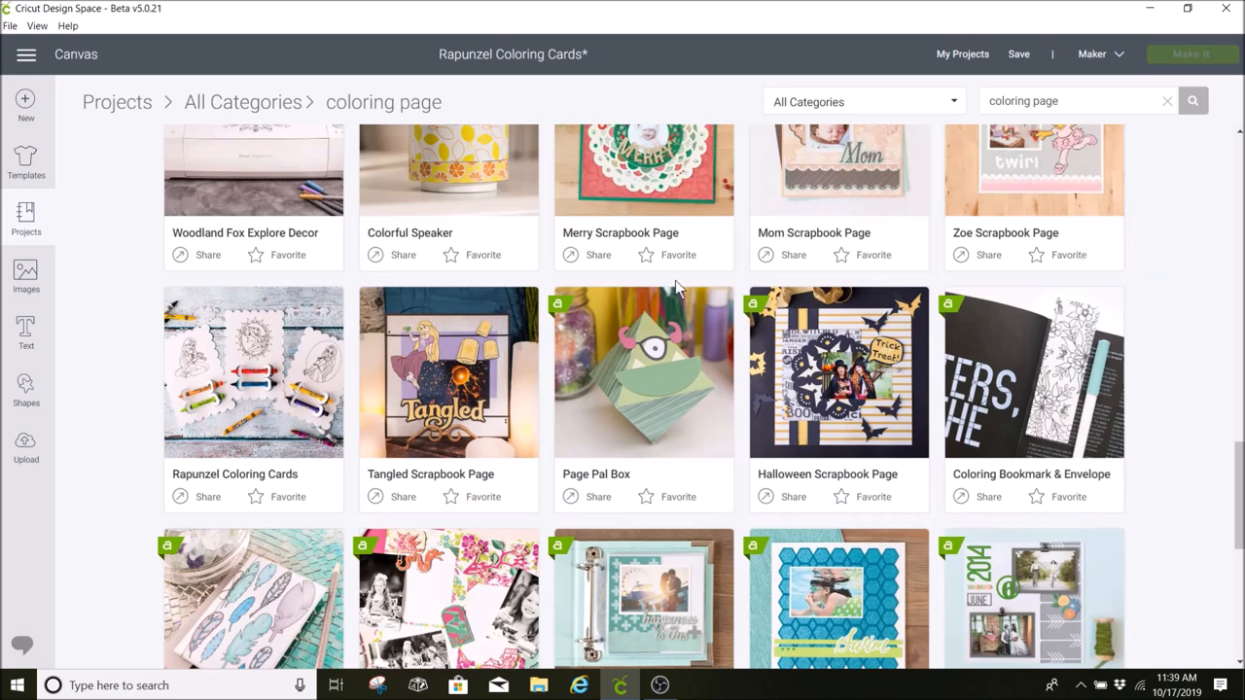
View the Rapunzel Coloring Cards details, scrolling through materials, steps and included images
click(253, 373)
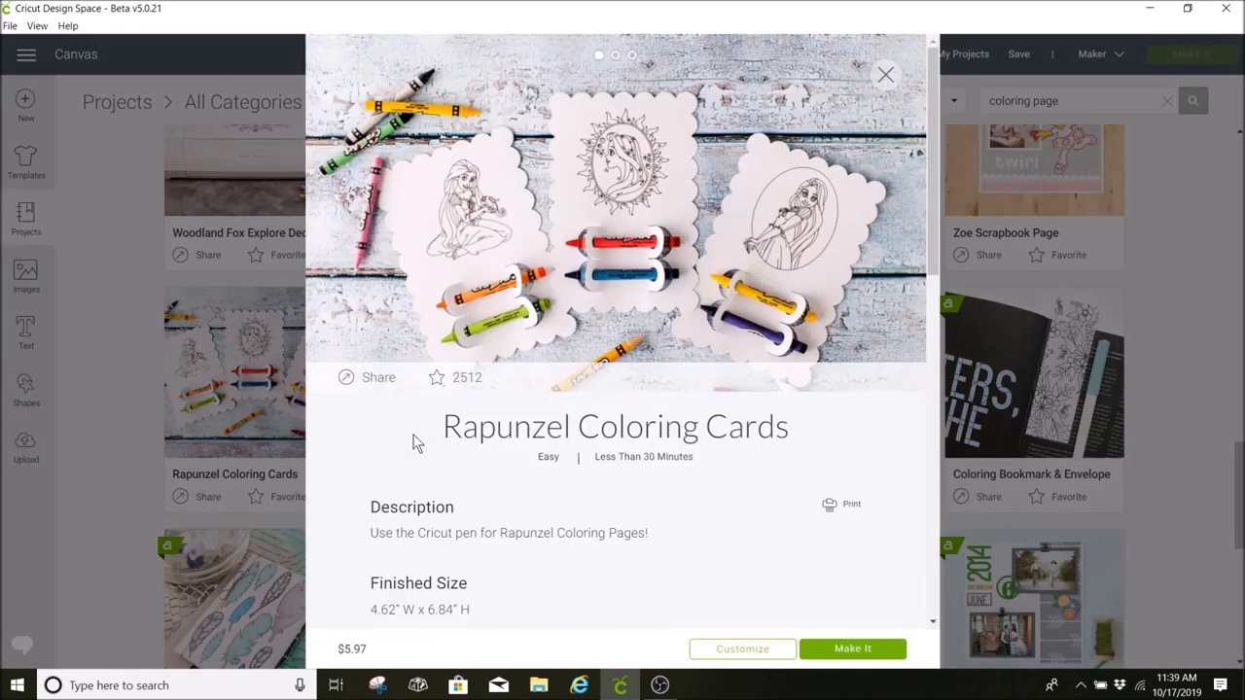
scroll(down, 3)
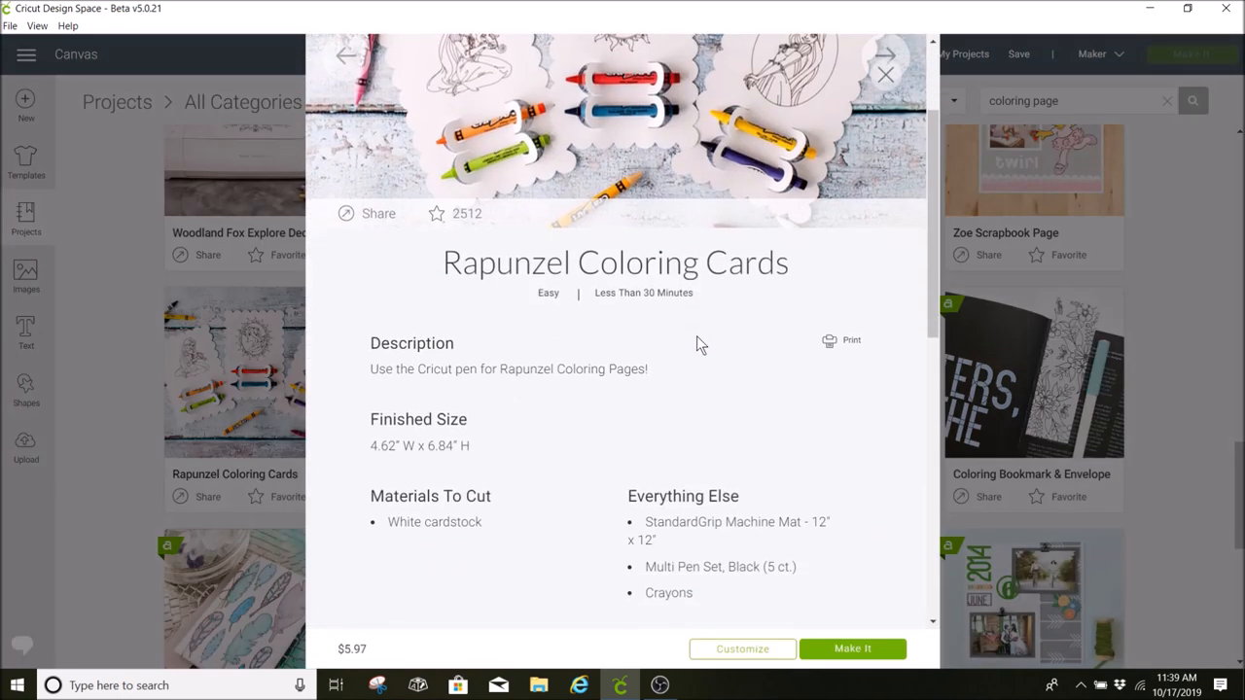
scroll(down, 3)
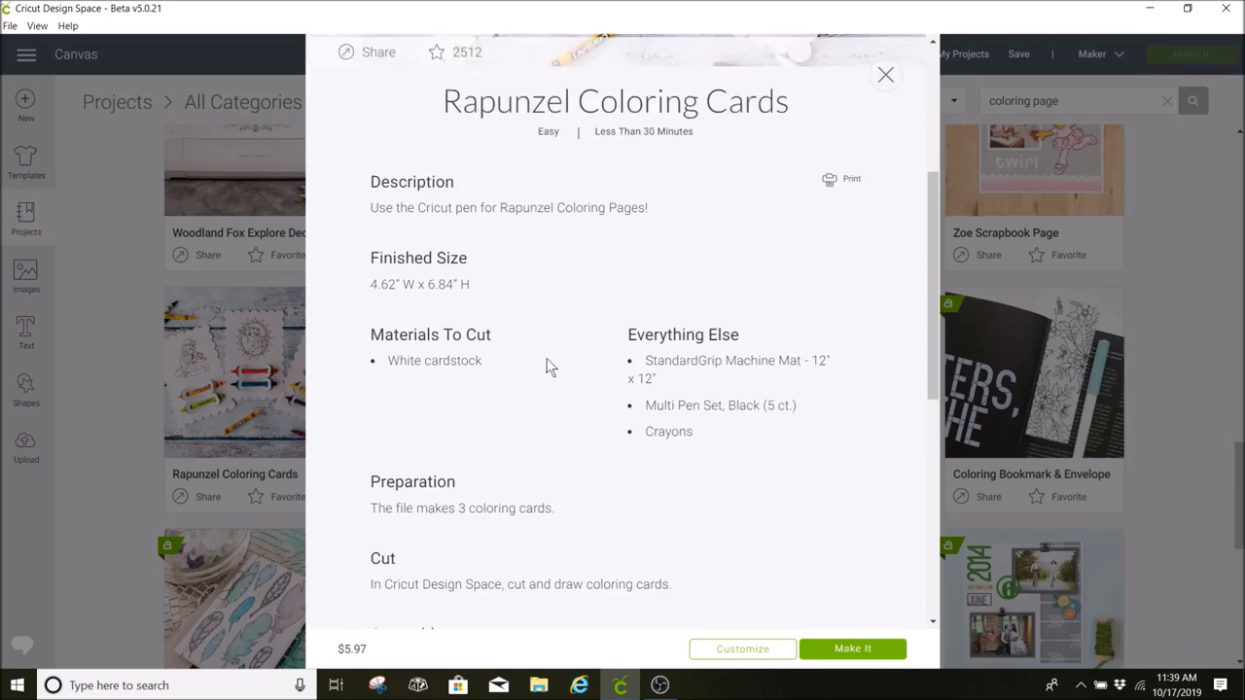
scroll(down, 3)
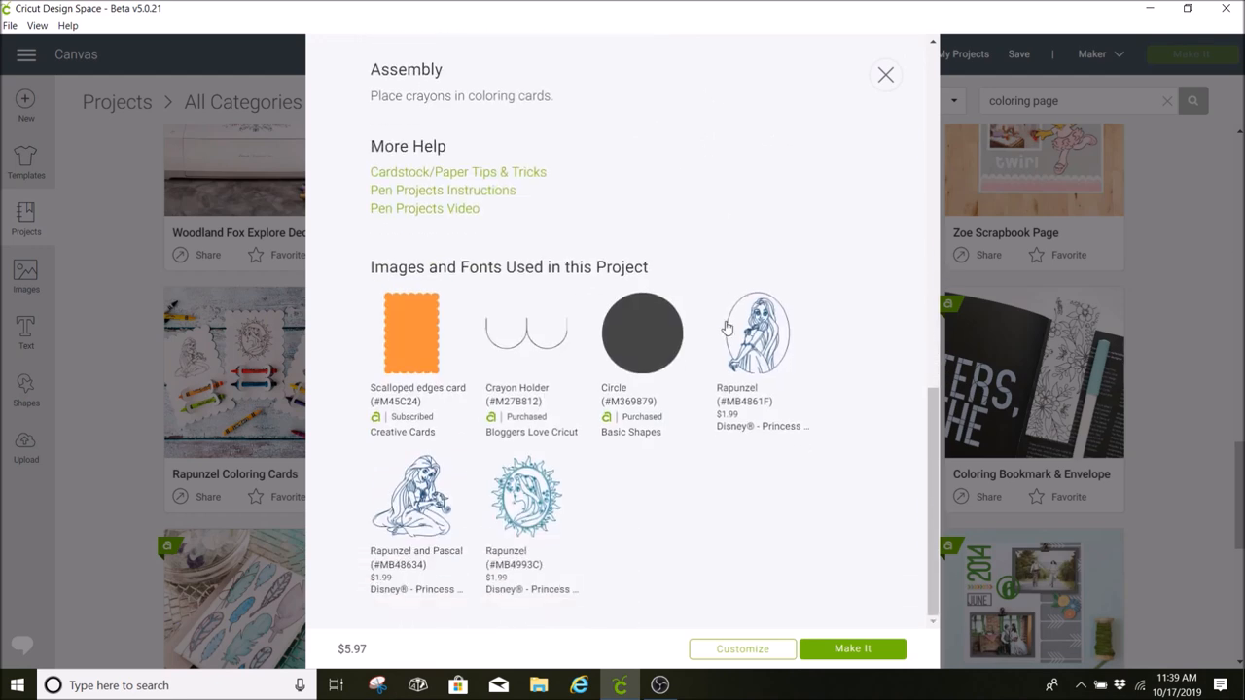
mouse_move(798, 484)
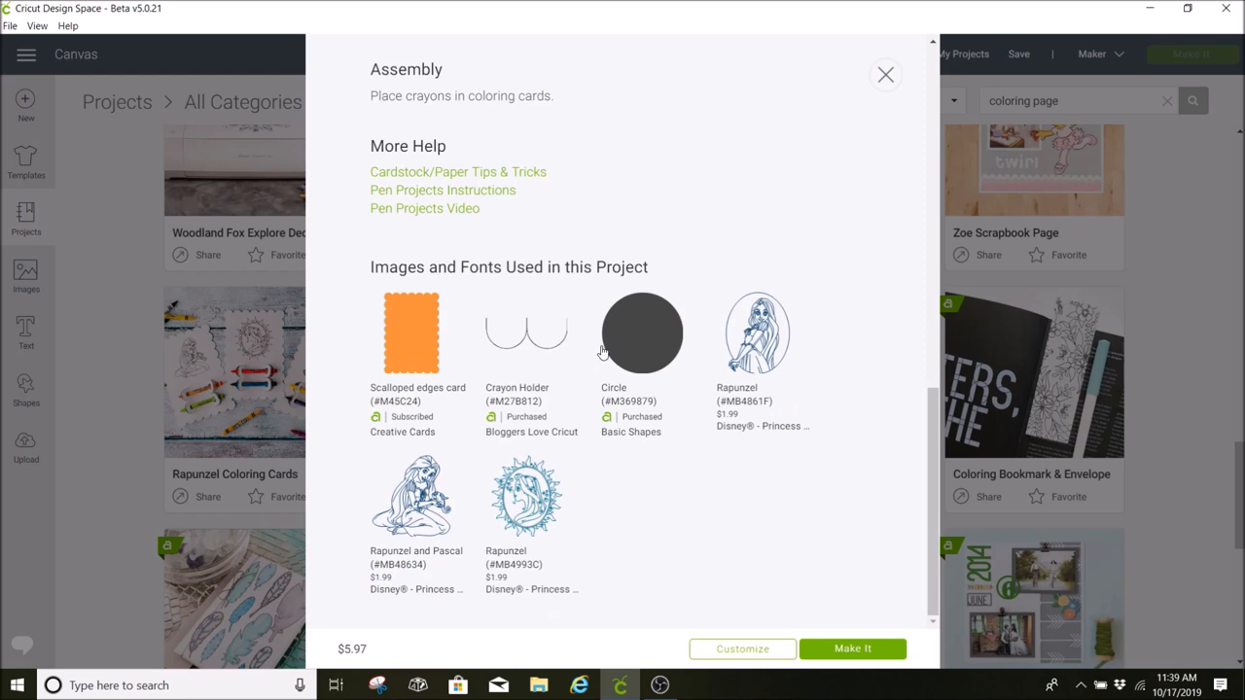
mouse_move(660, 366)
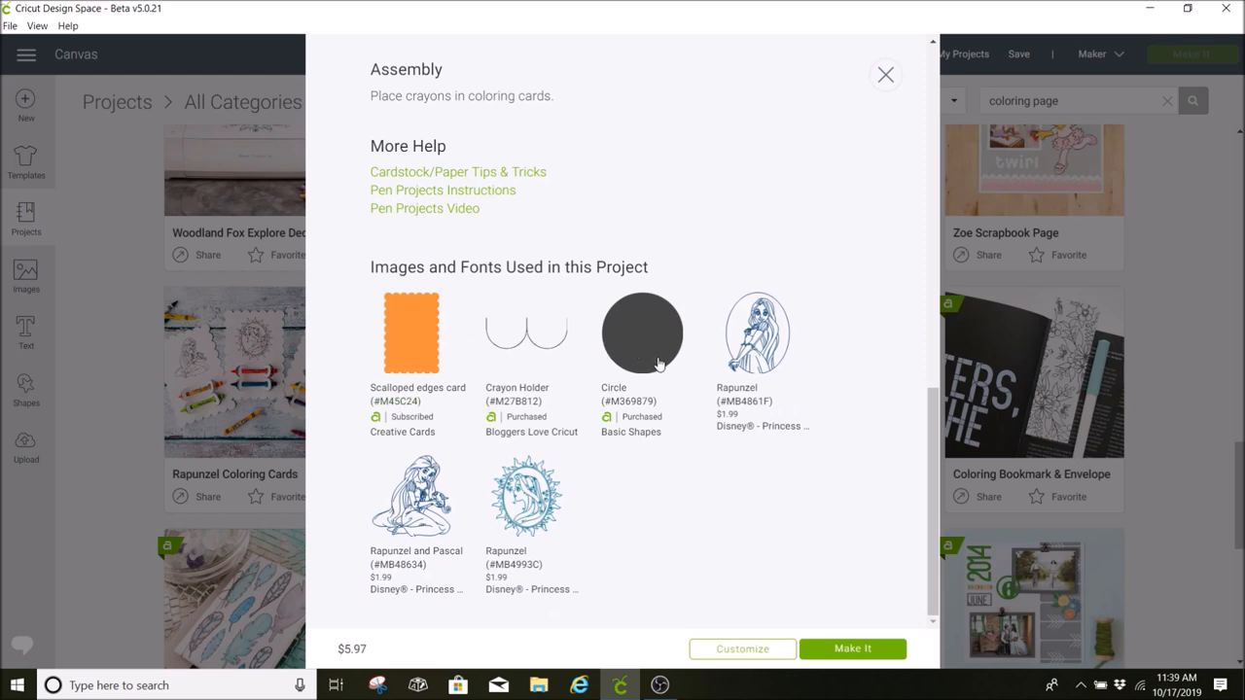
mouse_move(490, 613)
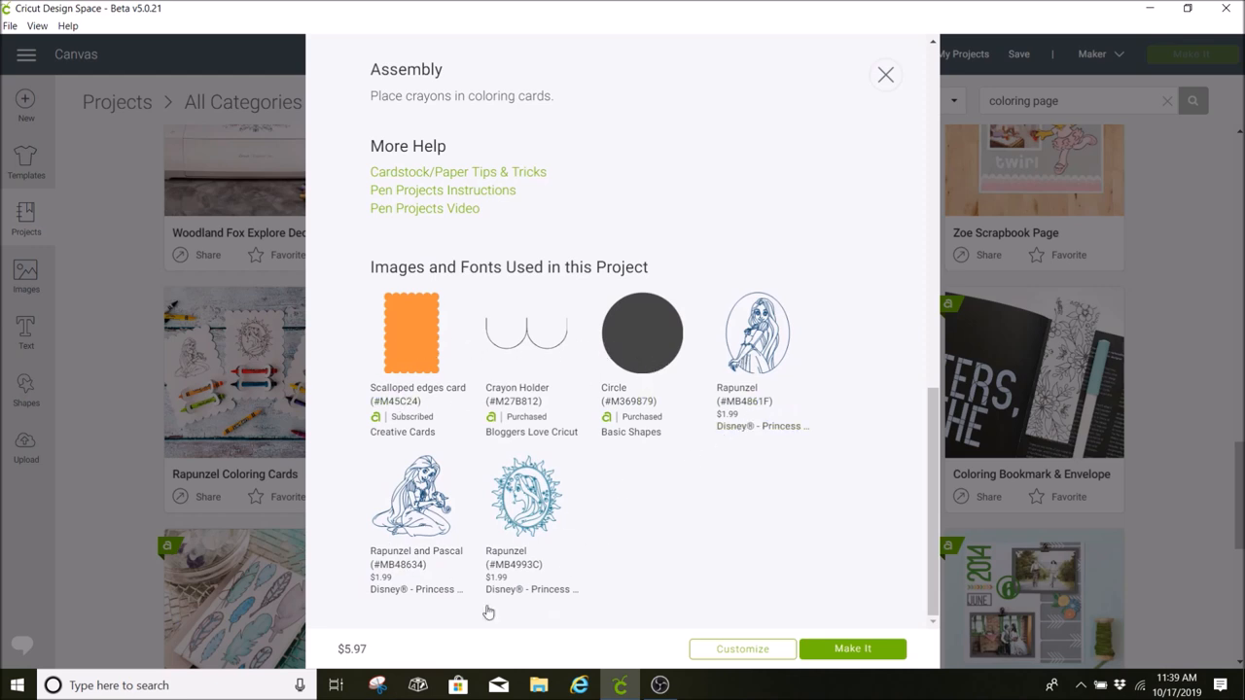
mouse_move(576, 545)
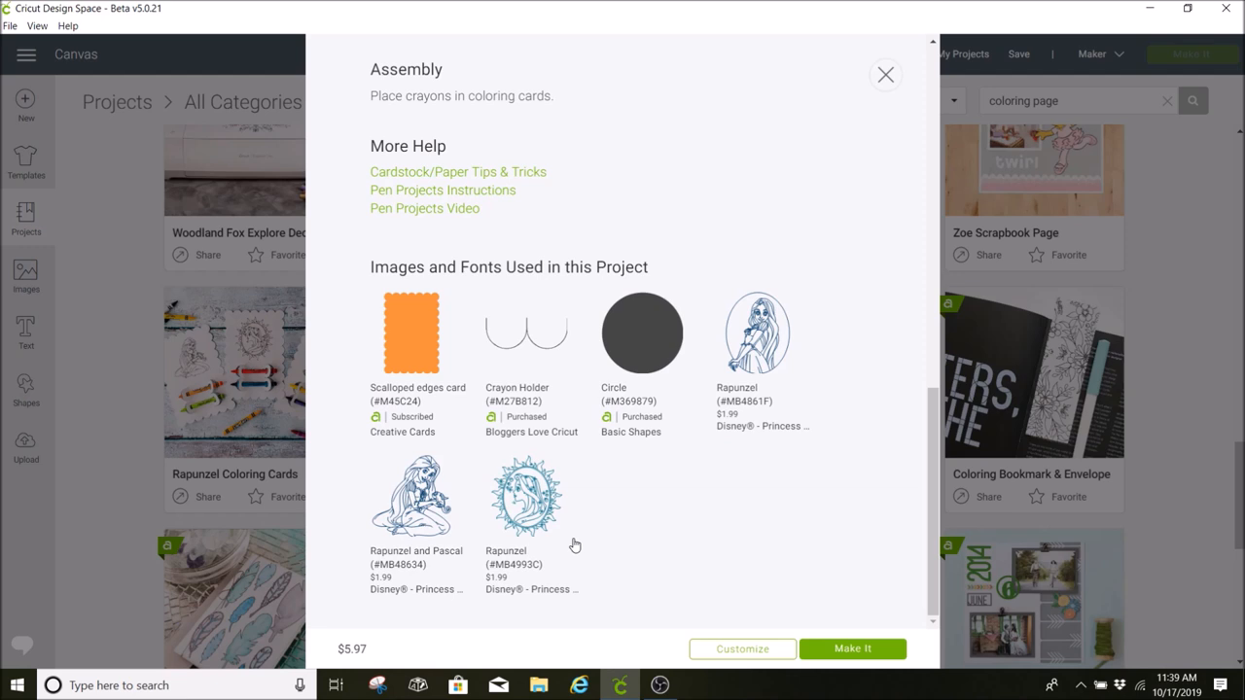
mouse_move(401, 432)
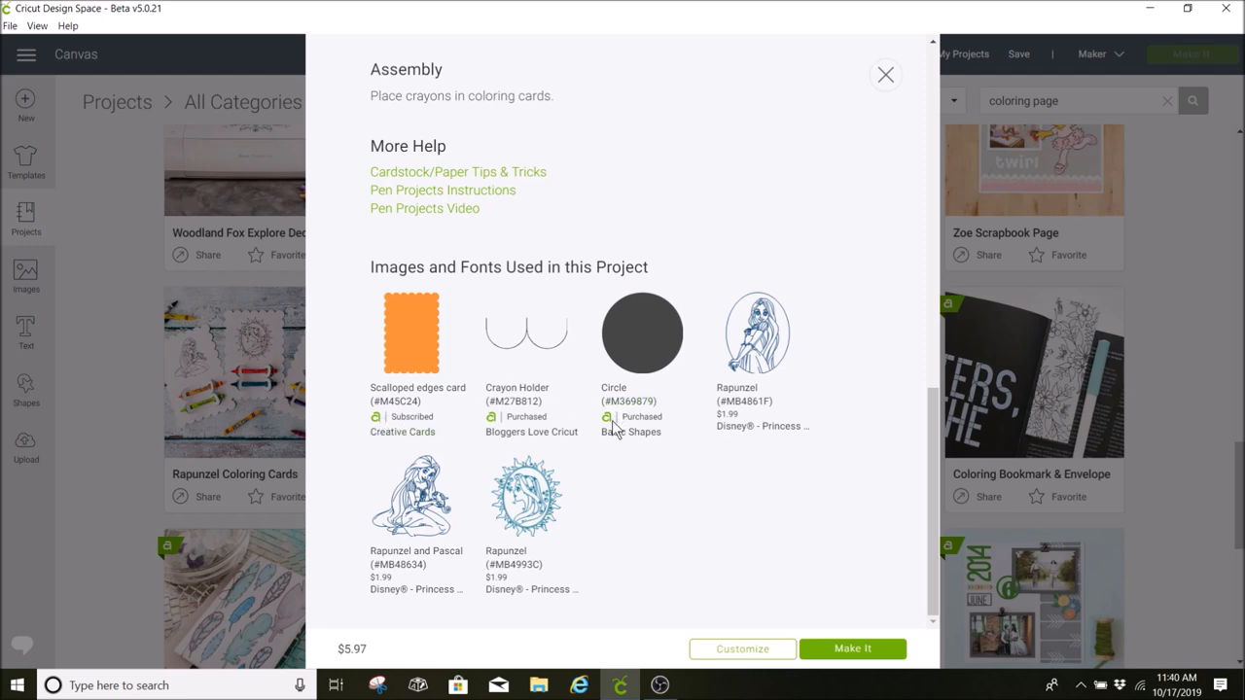
mouse_move(743, 426)
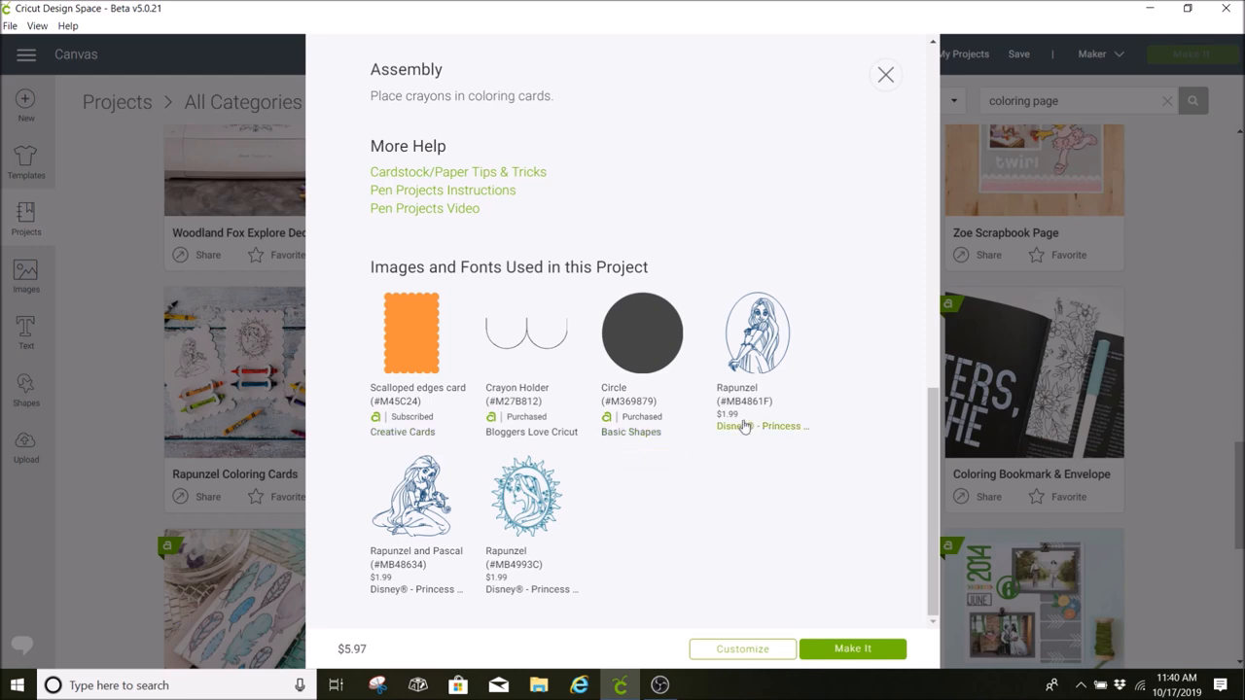
mouse_move(653, 430)
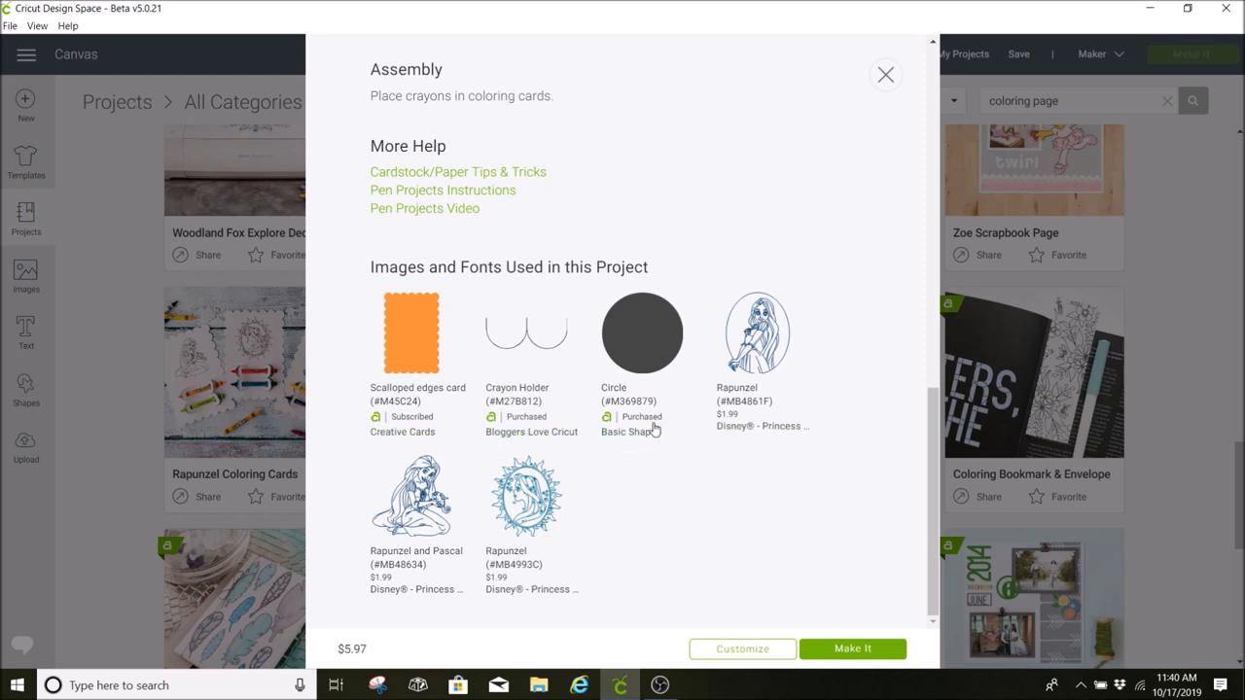
mouse_move(502, 391)
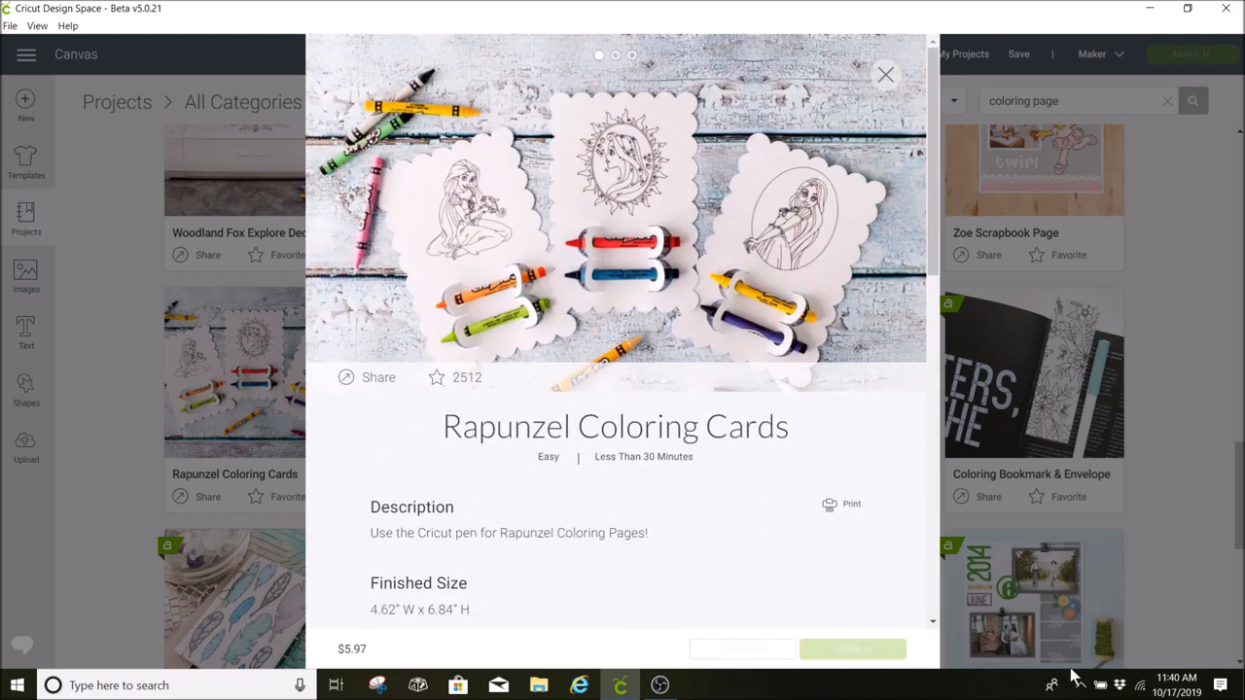
Customize the Rapunzel Coloring Cards, replacing the unsaved blank project on the canvas
click(852, 650)
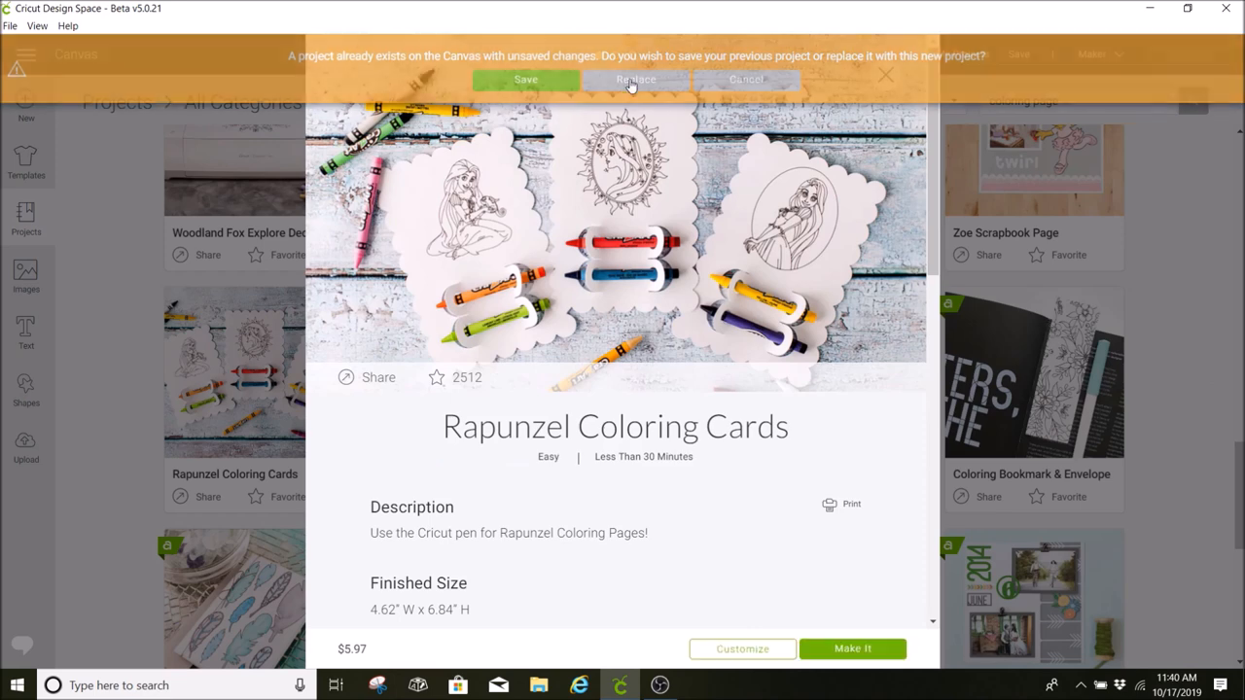
click(634, 77)
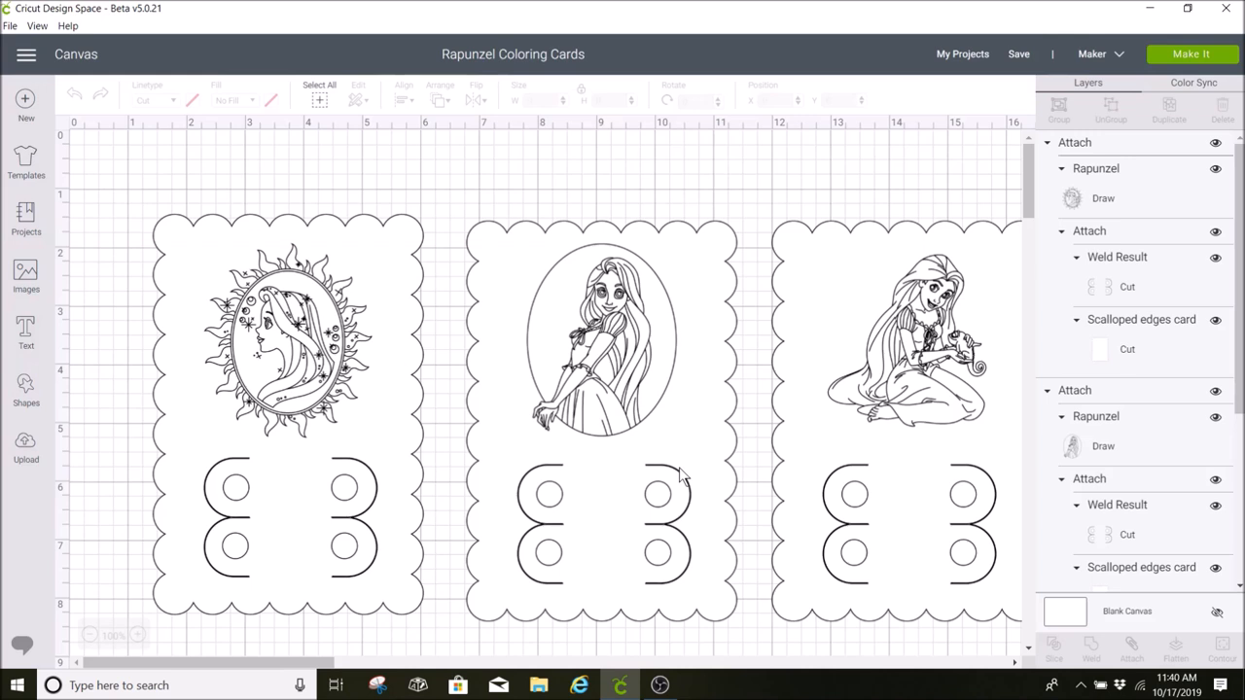
mouse_move(338, 502)
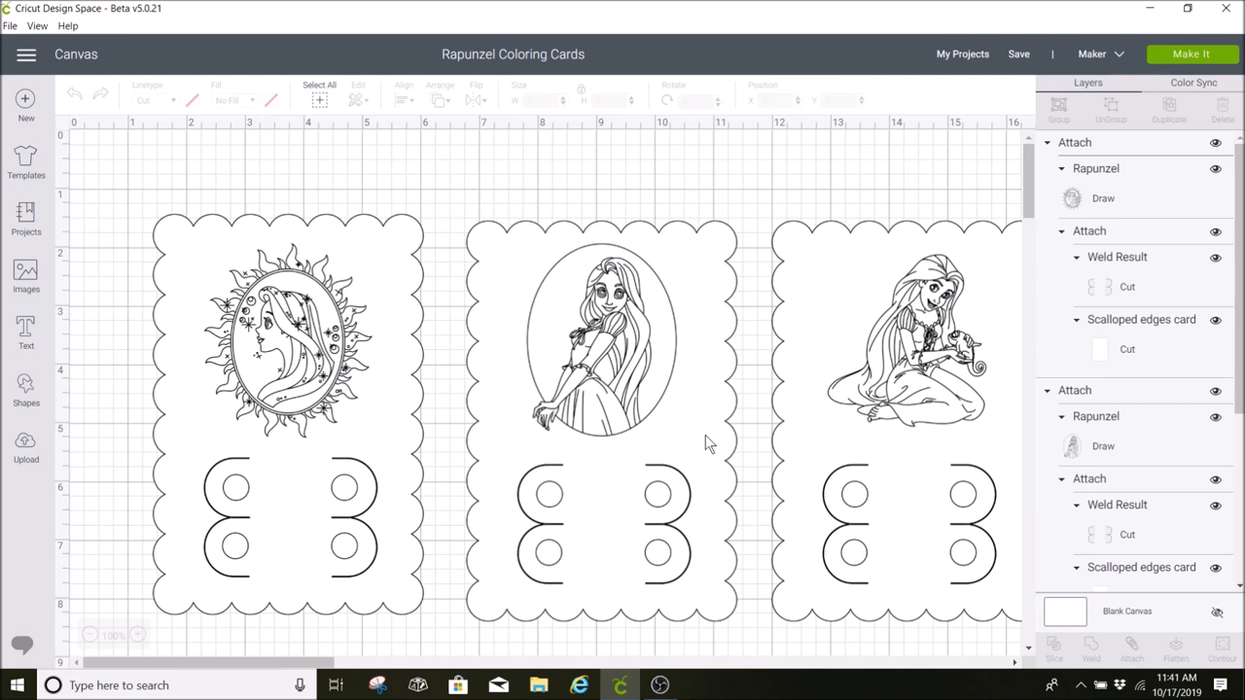
mouse_move(969, 206)
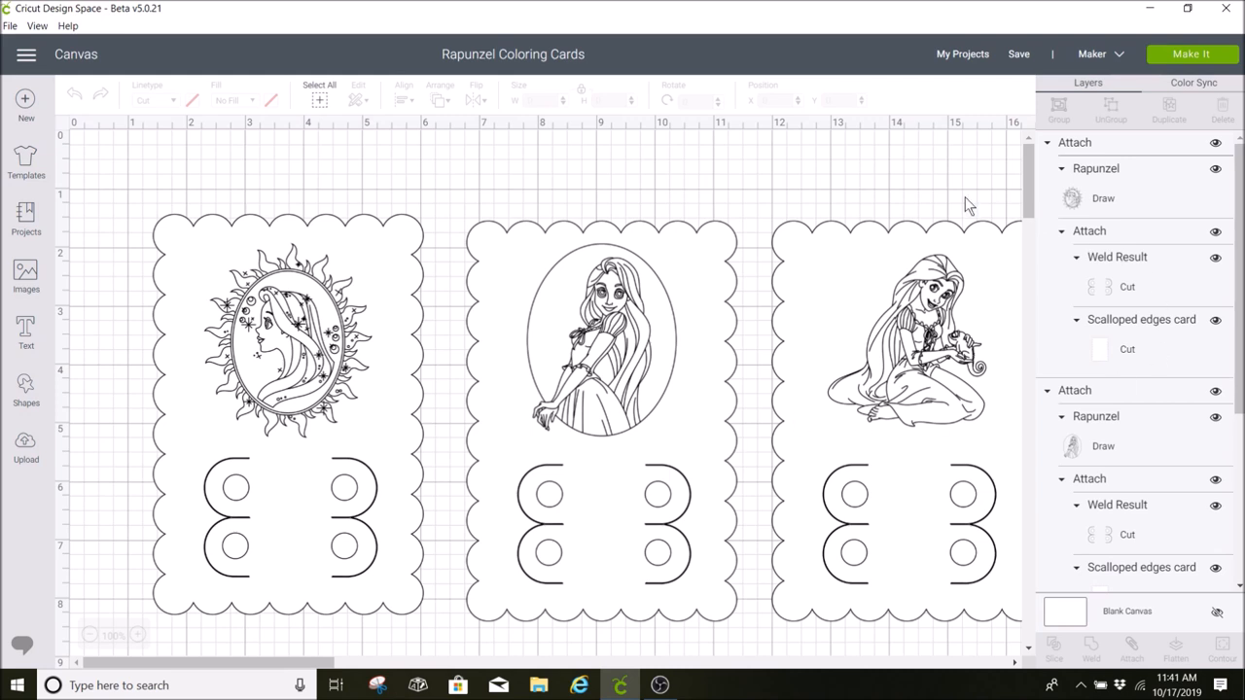
mouse_move(372, 372)
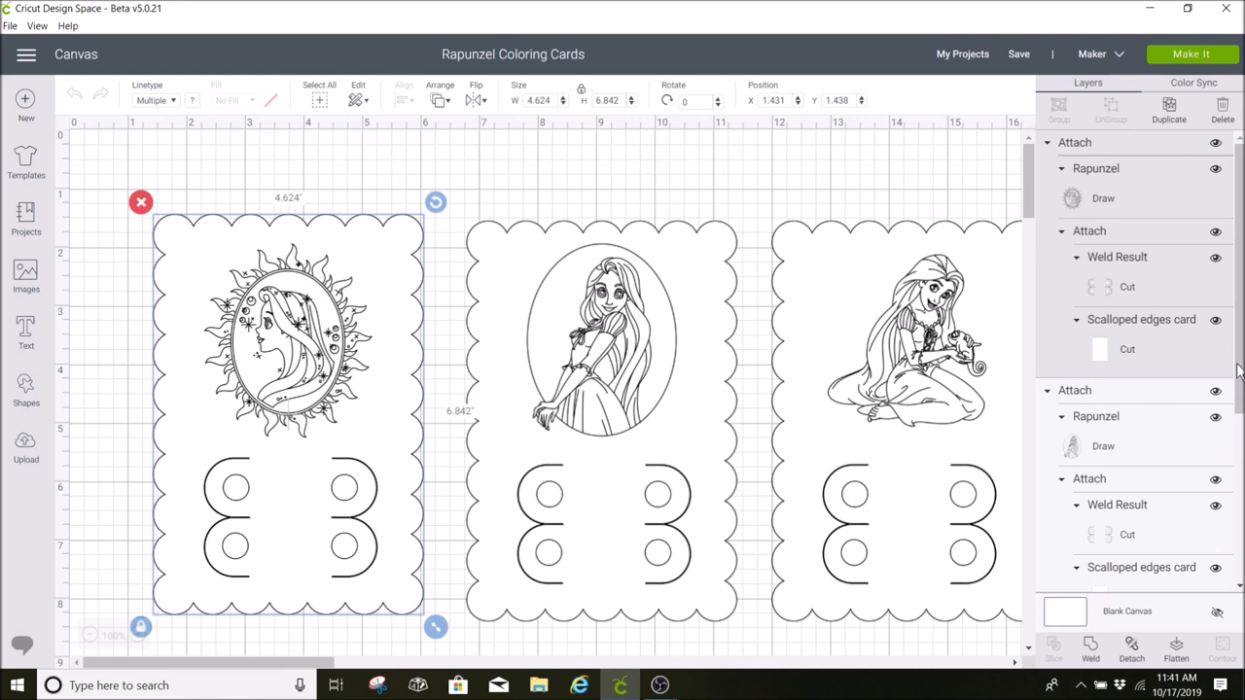
mouse_move(1136, 681)
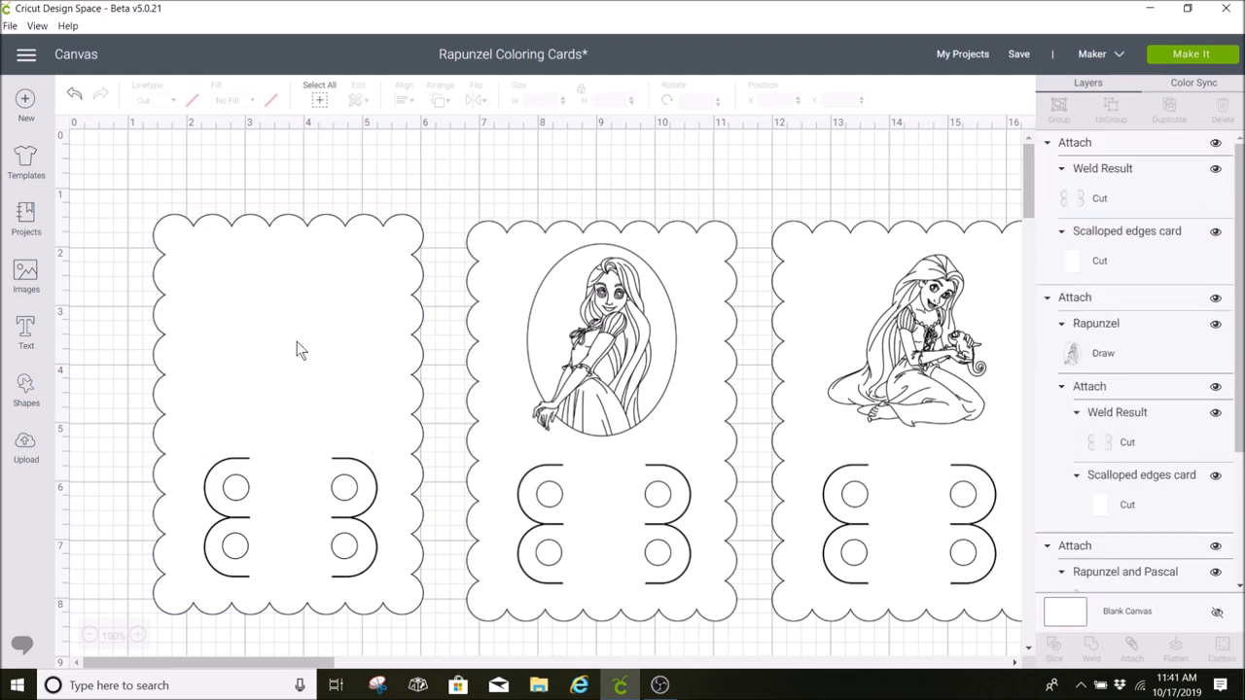
Delete the Rapunzel drawings so only the scalloped cards and crayon holders remain
click(602, 340)
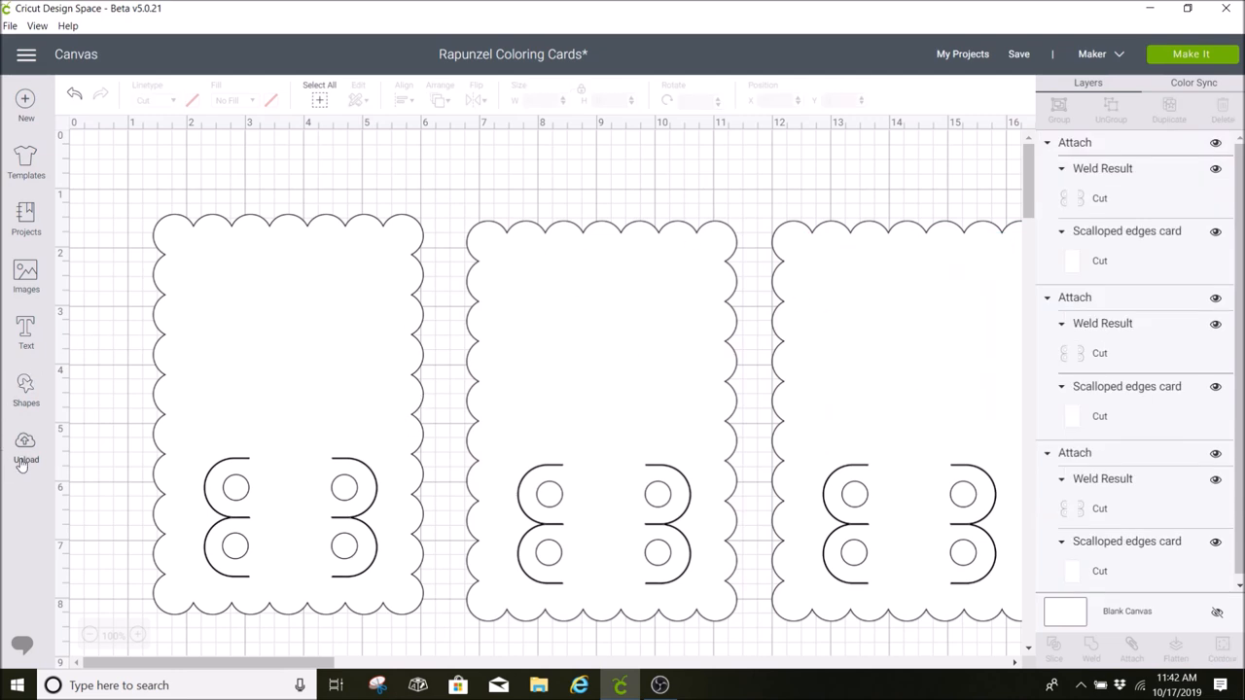
Insert the gobble, cornucopia and pumpkin pie images from recent uploads onto the canvas
click(25, 448)
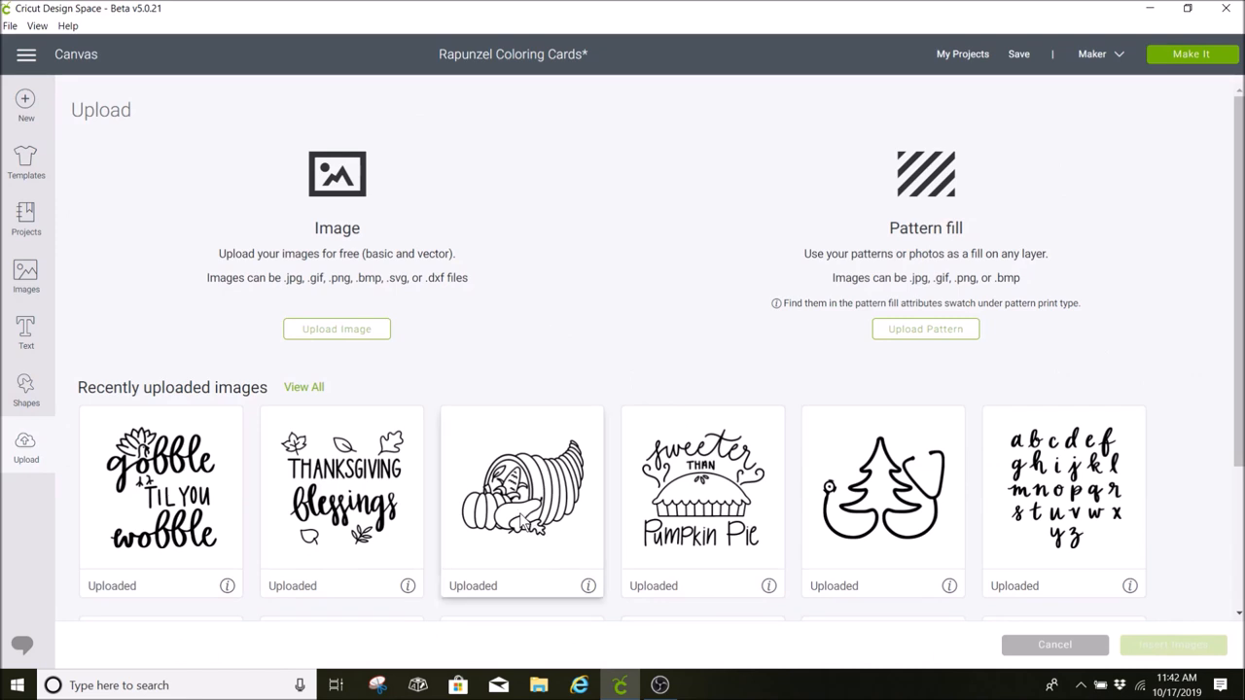
click(522, 502)
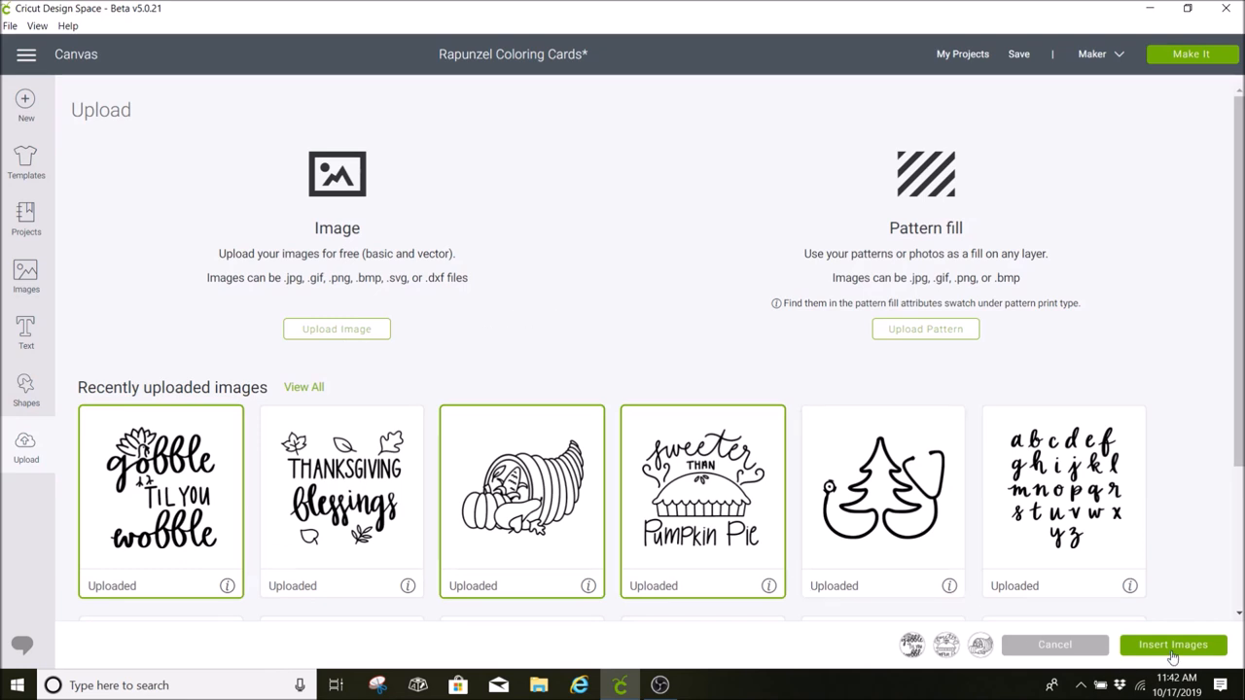
click(1173, 646)
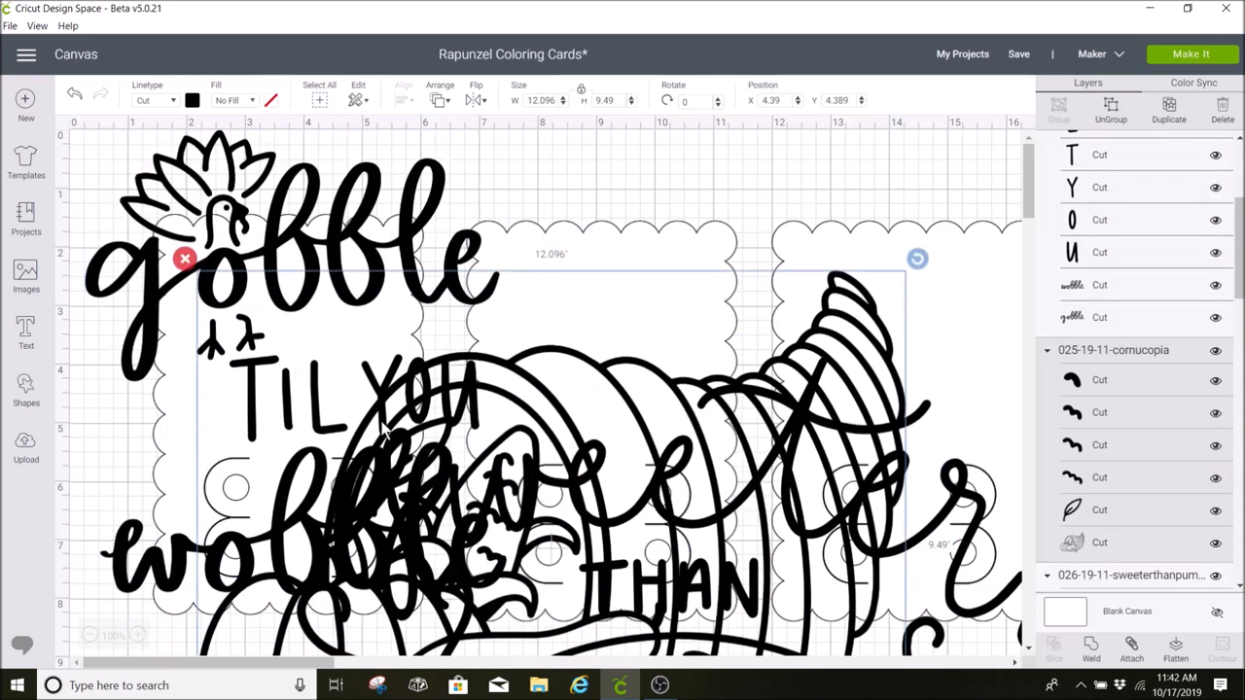
Shrink the cornucopia, gobble and pumpkin pie images and place one on each scalloped card
scroll(down, 3)
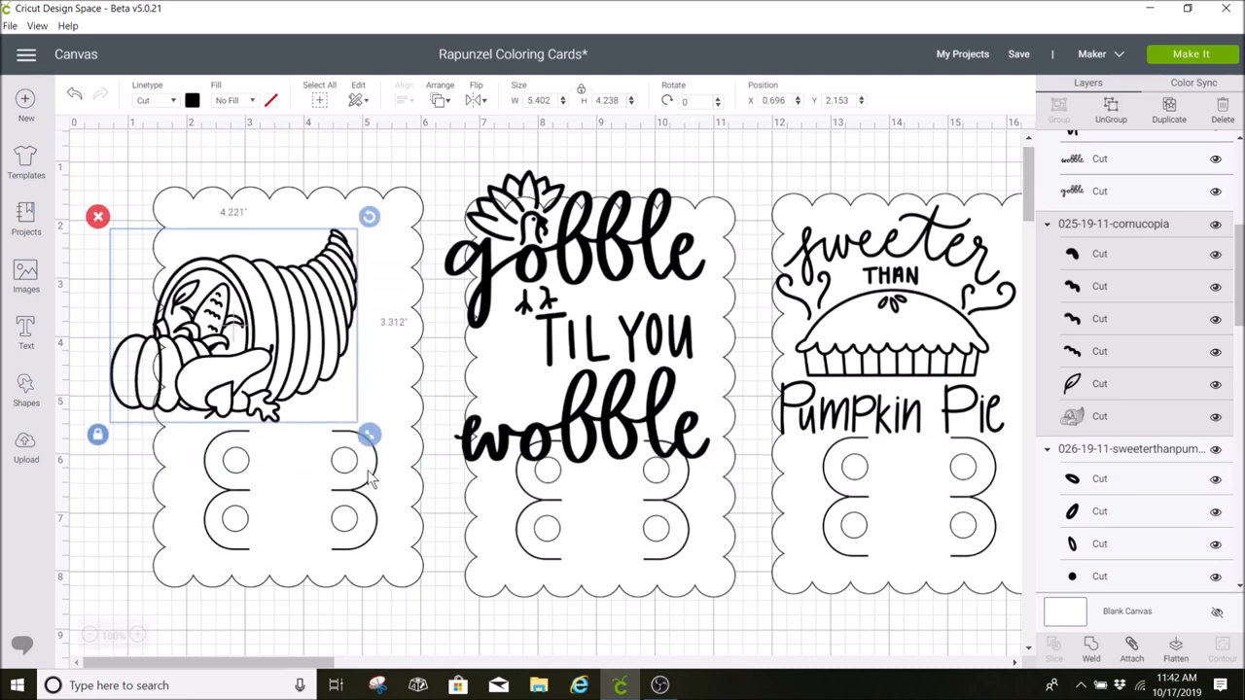
drag(367, 433, 389, 416)
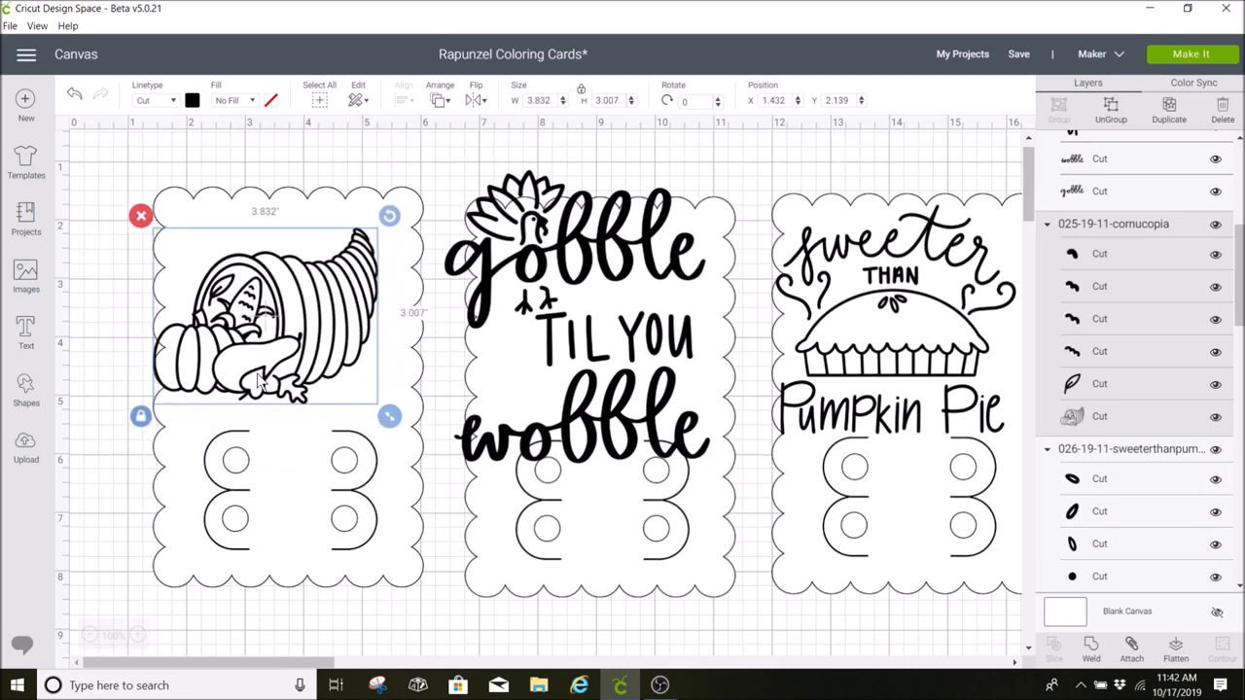
drag(269, 315, 288, 307)
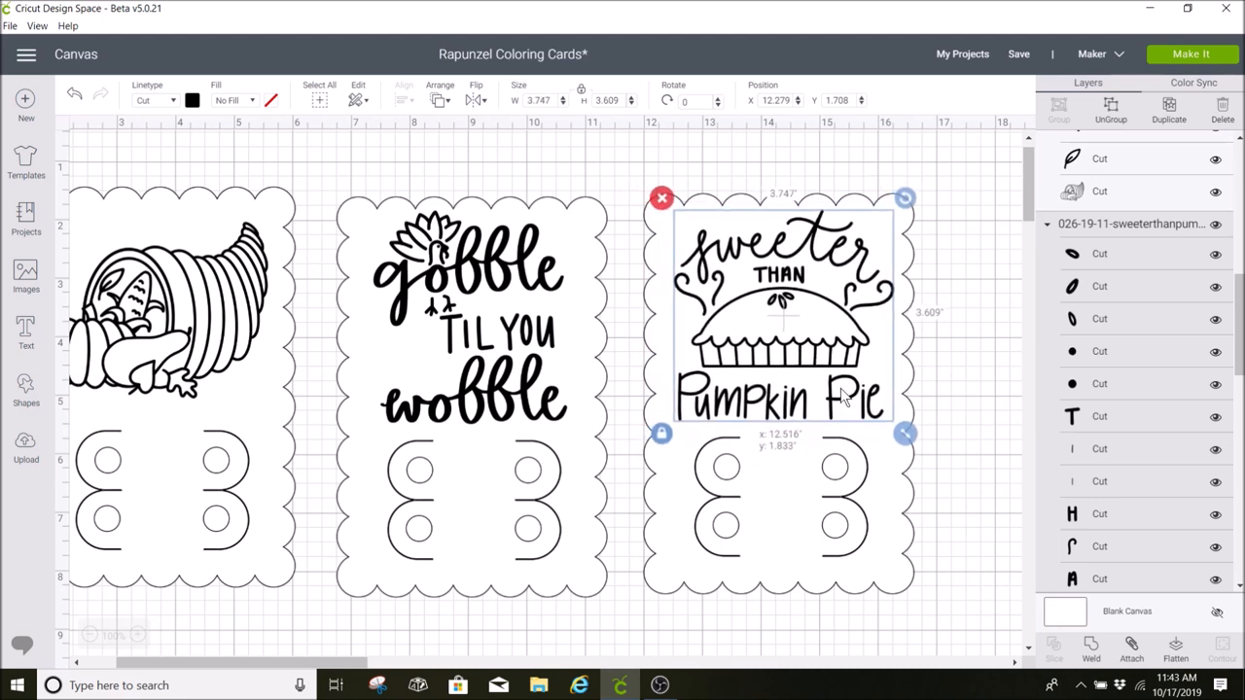
click(533, 621)
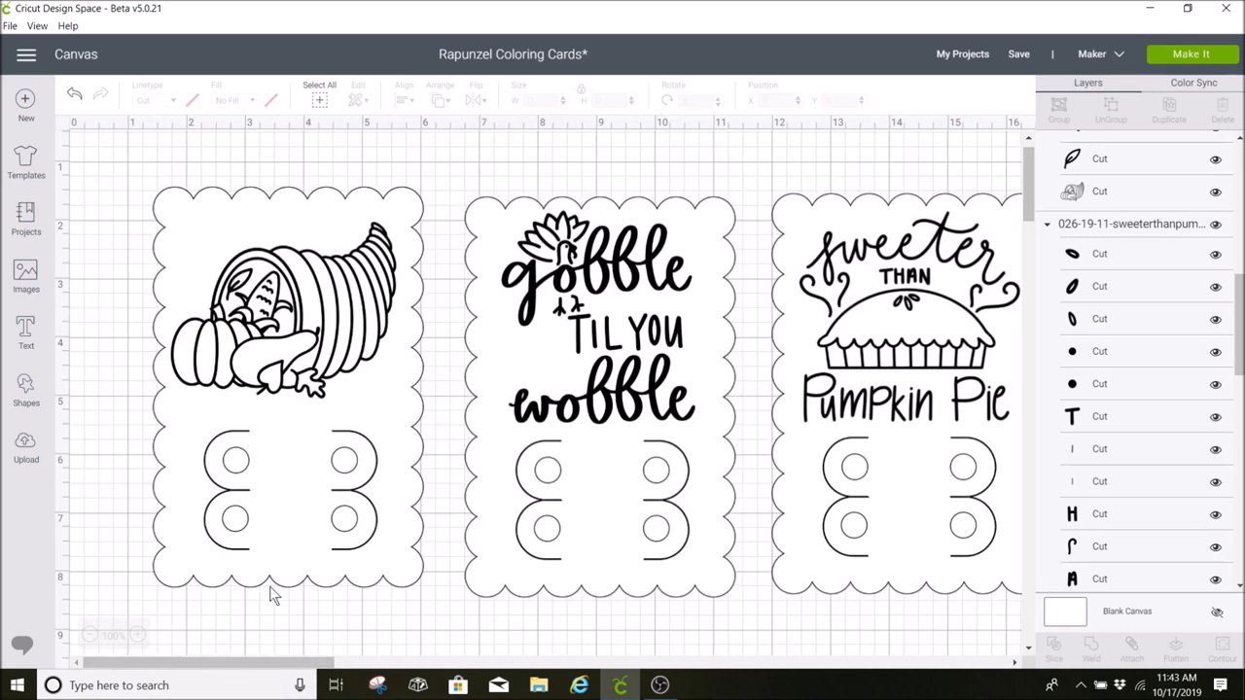
Change the Linetype of the cornucopia, gobble and pumpkin pie images from Cut to Draw
click(282, 311)
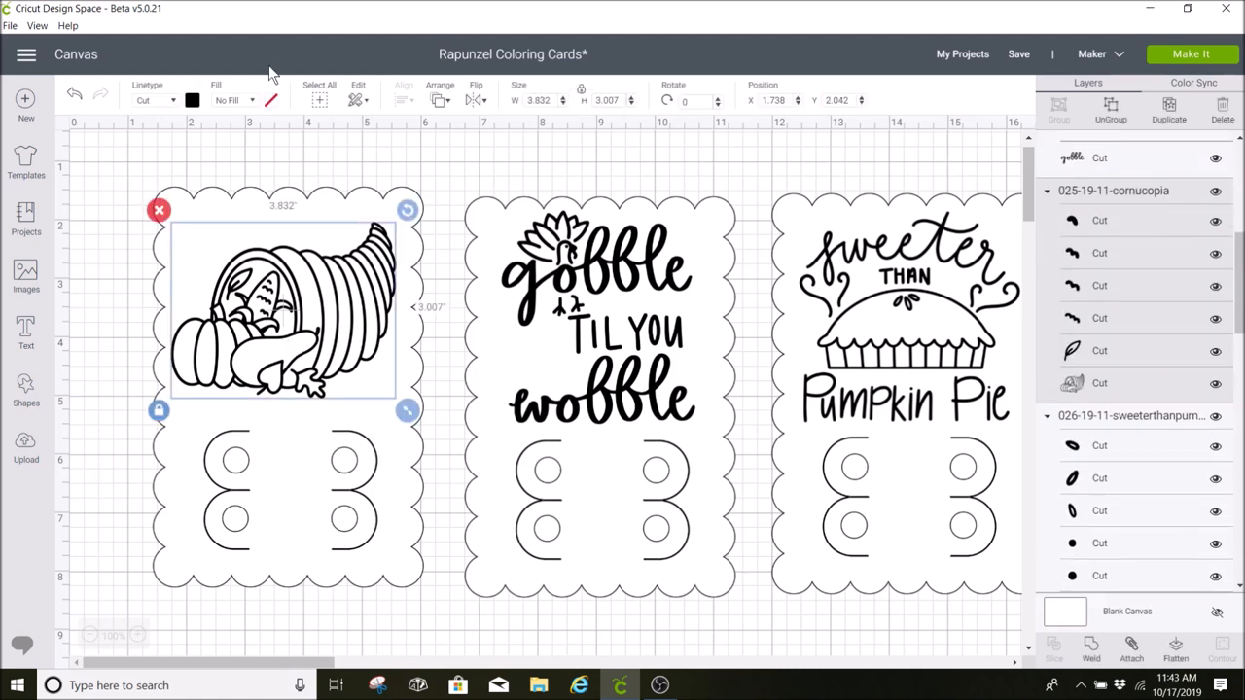
scroll(down, 3)
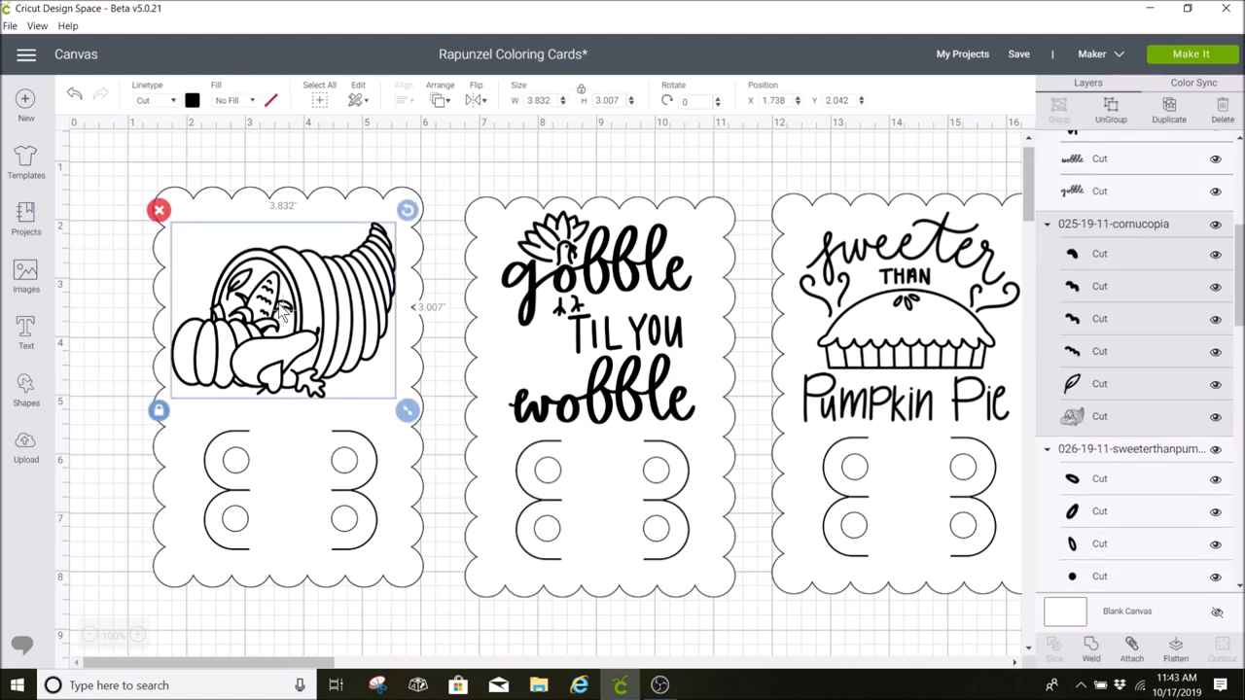
click(155, 101)
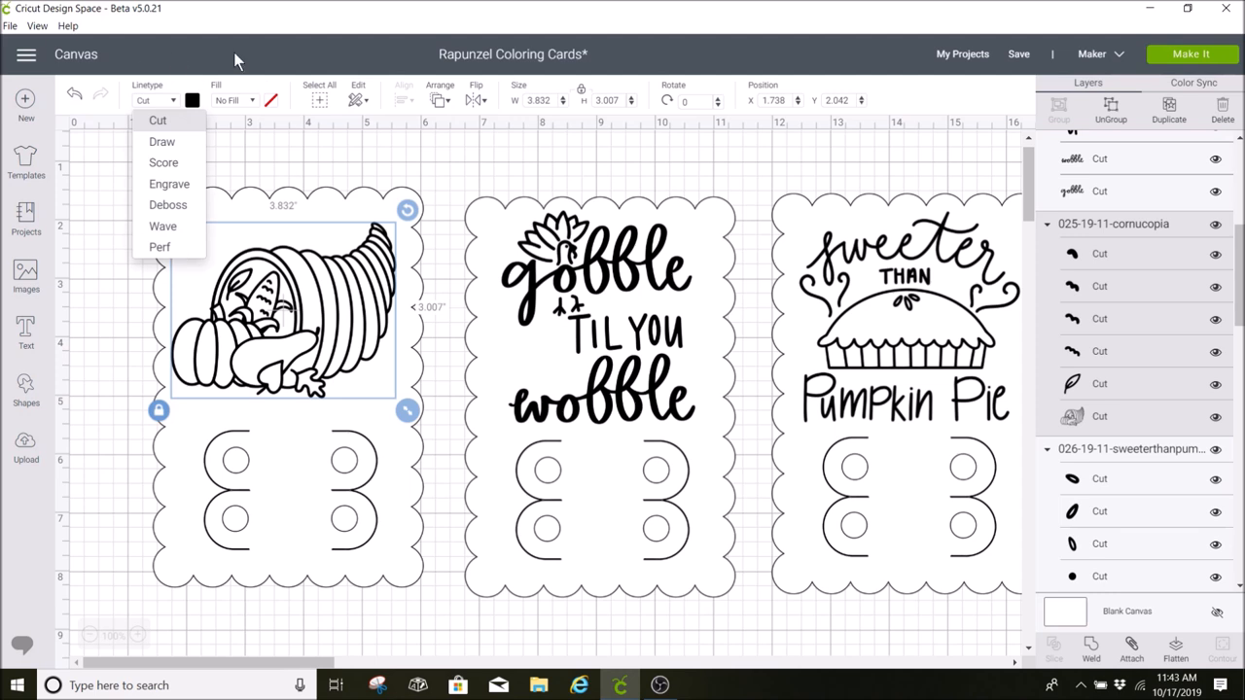
click(161, 140)
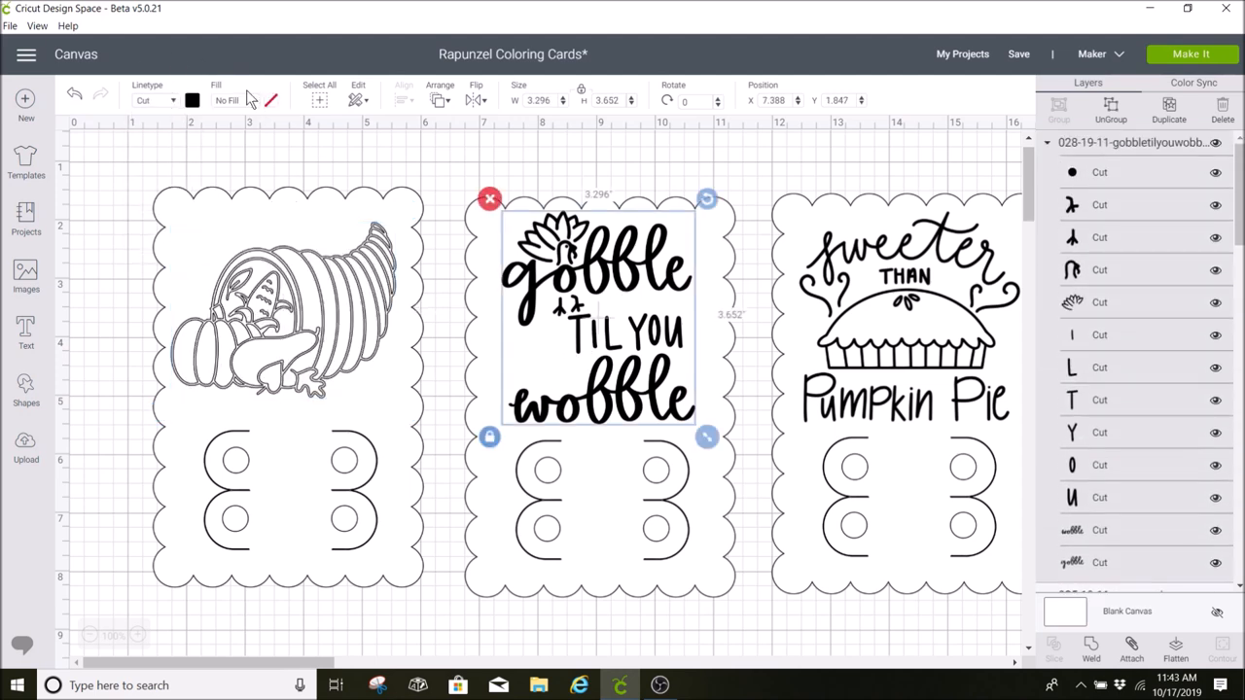
click(155, 101)
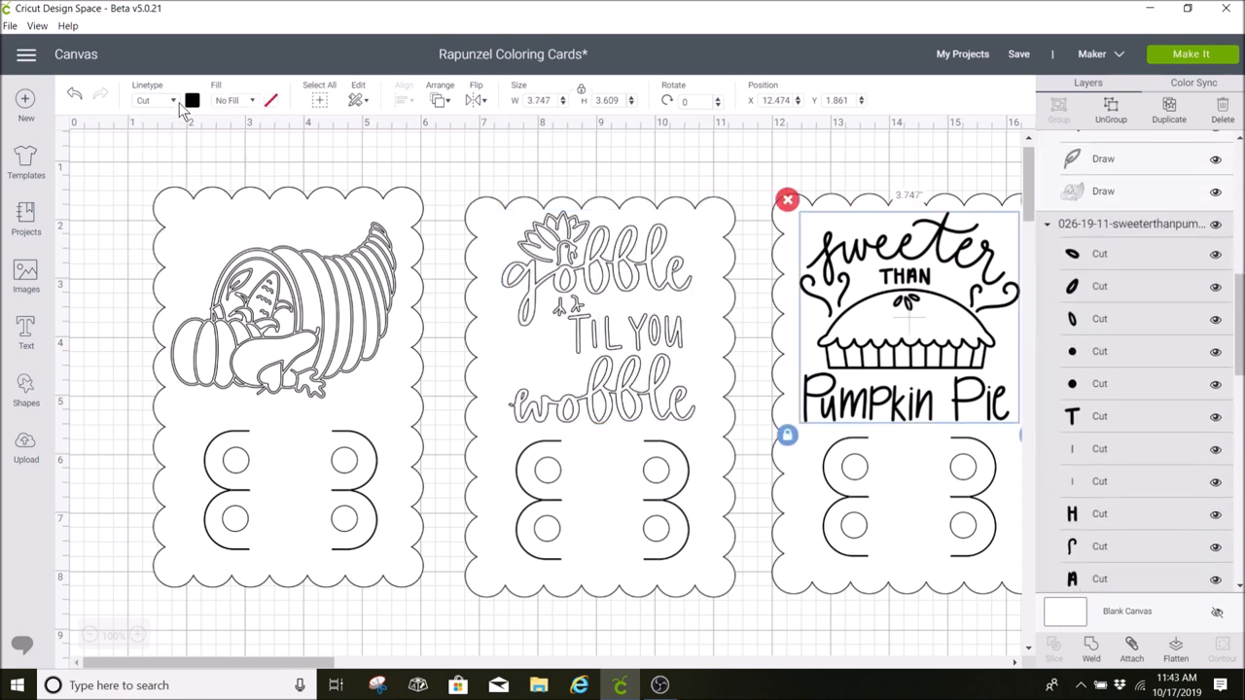
click(156, 102)
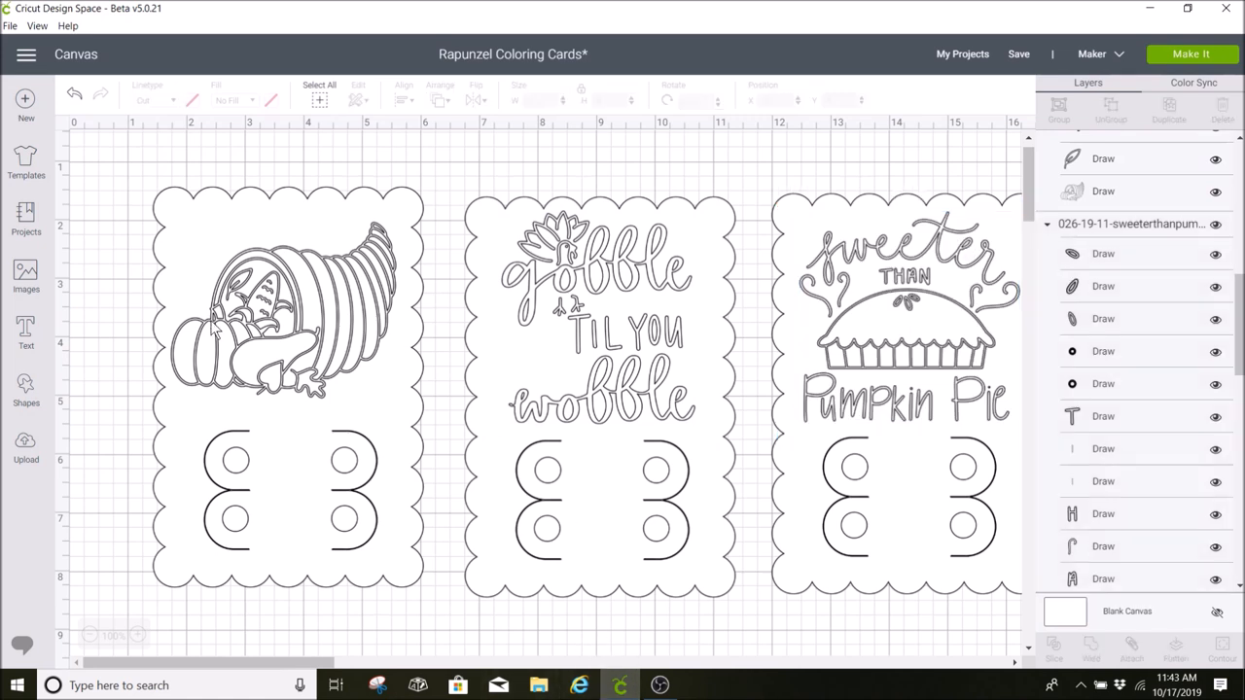
Attach the cornucopia, gobble and pumpkin pie images to their cards and proceed to Make It
click(288, 301)
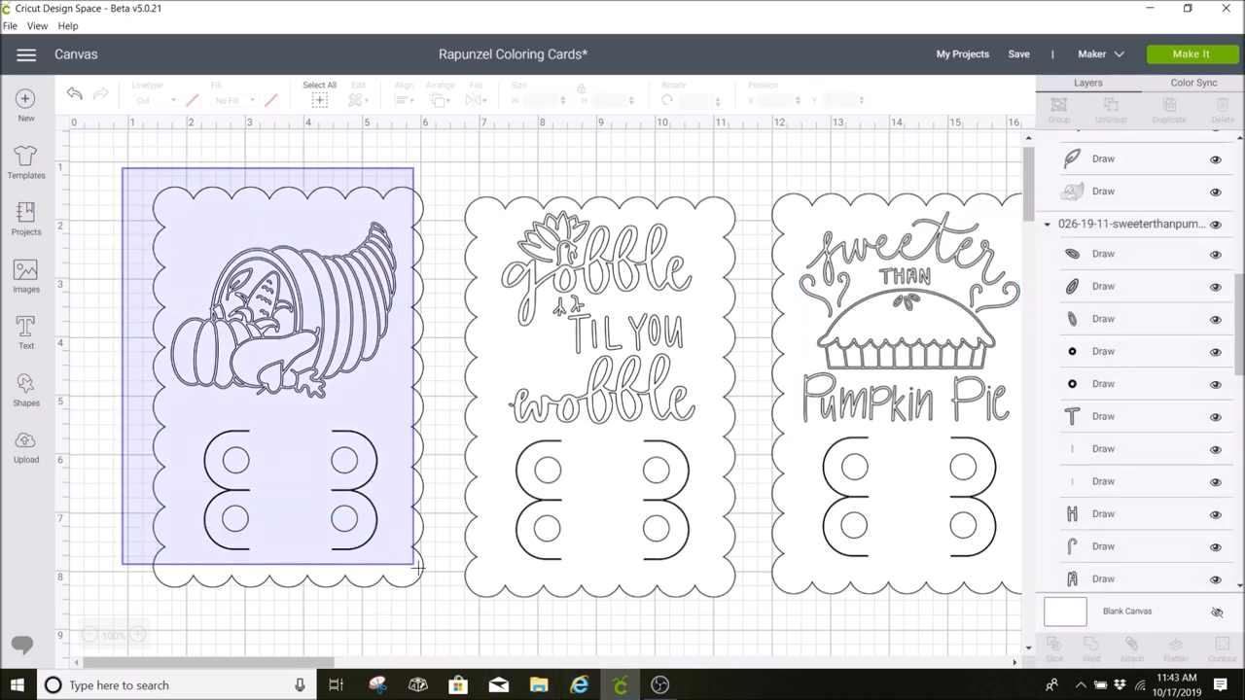
click(272, 373)
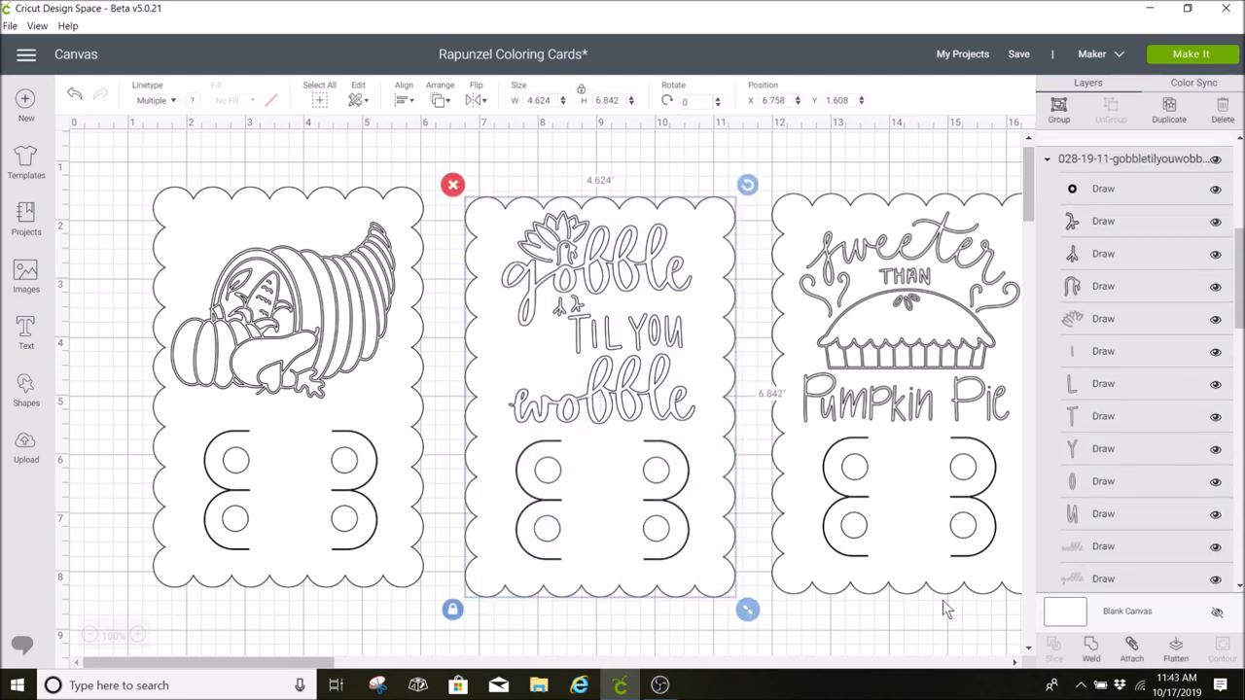
click(1132, 646)
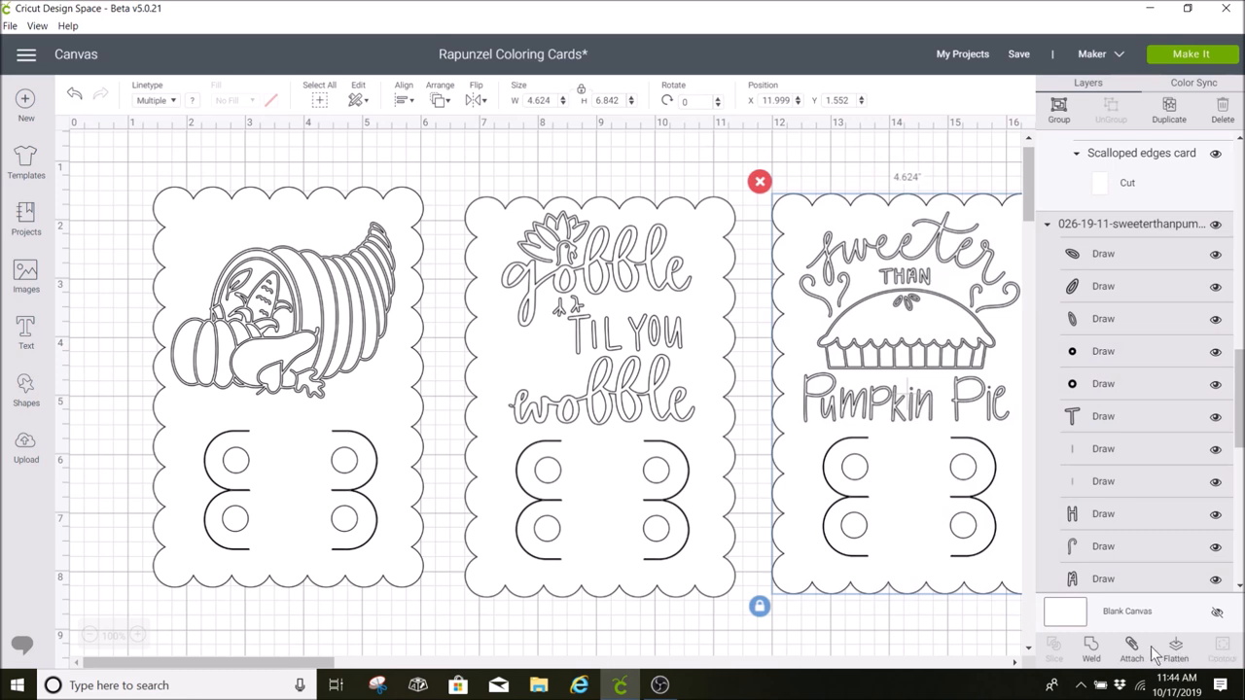
click(1132, 650)
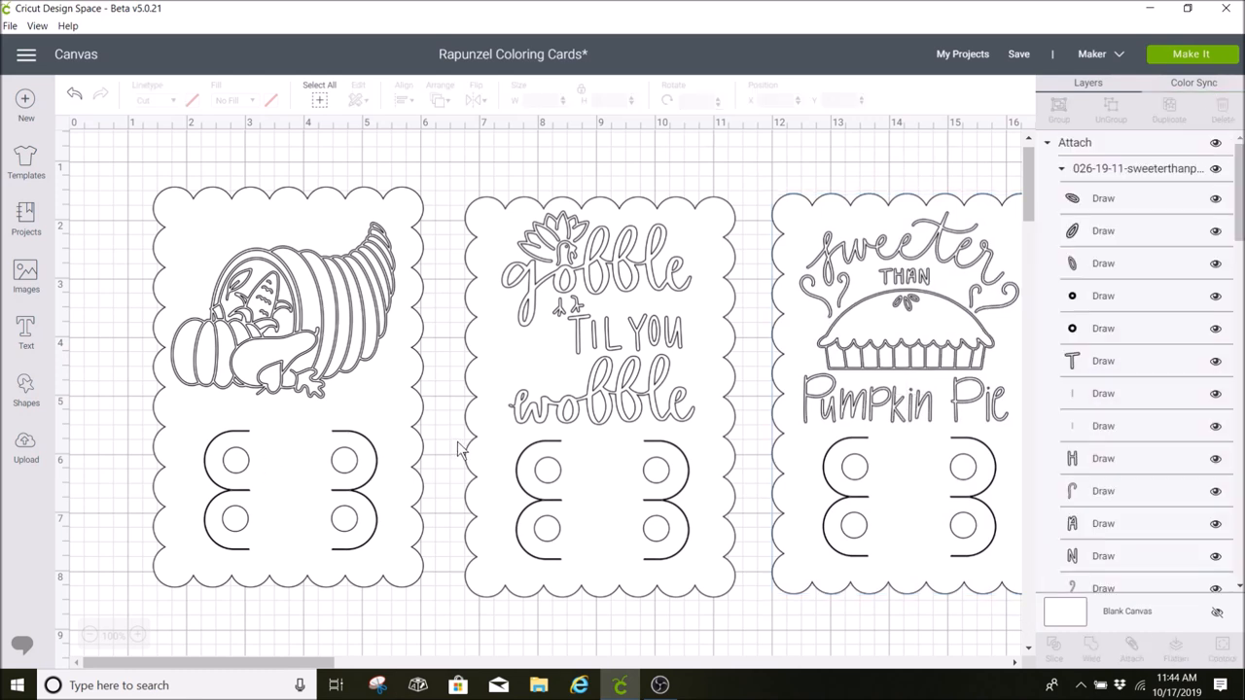
click(1190, 55)
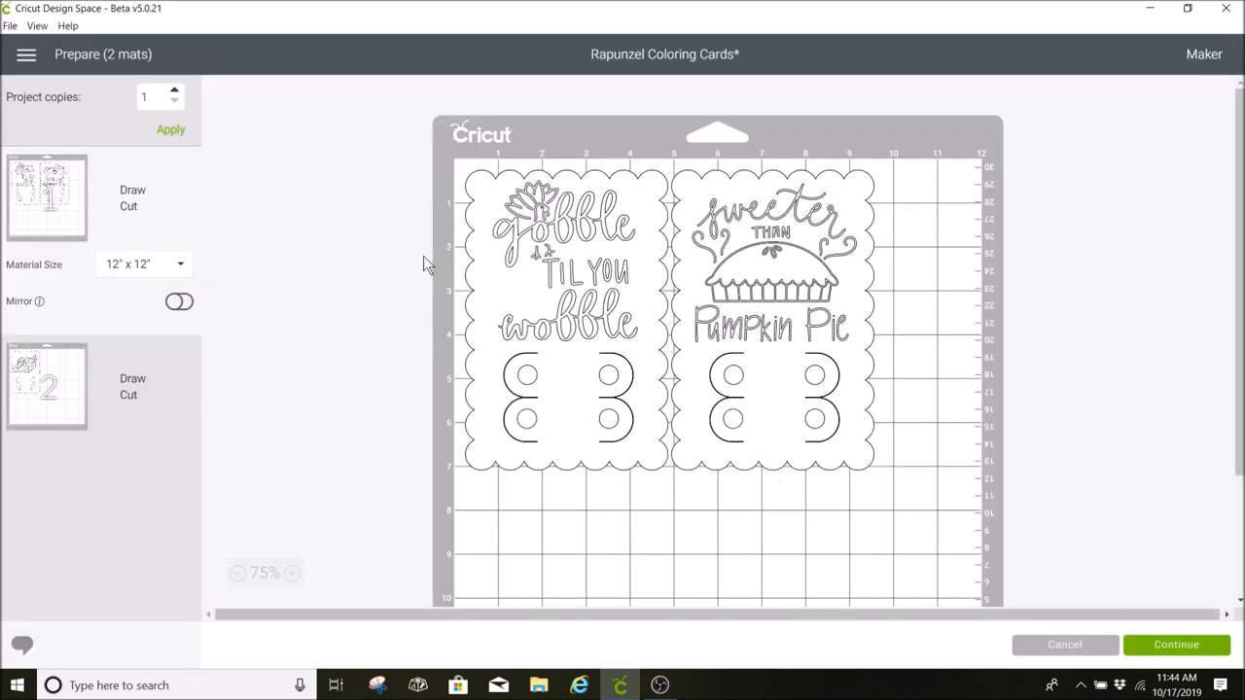
mouse_move(307, 346)
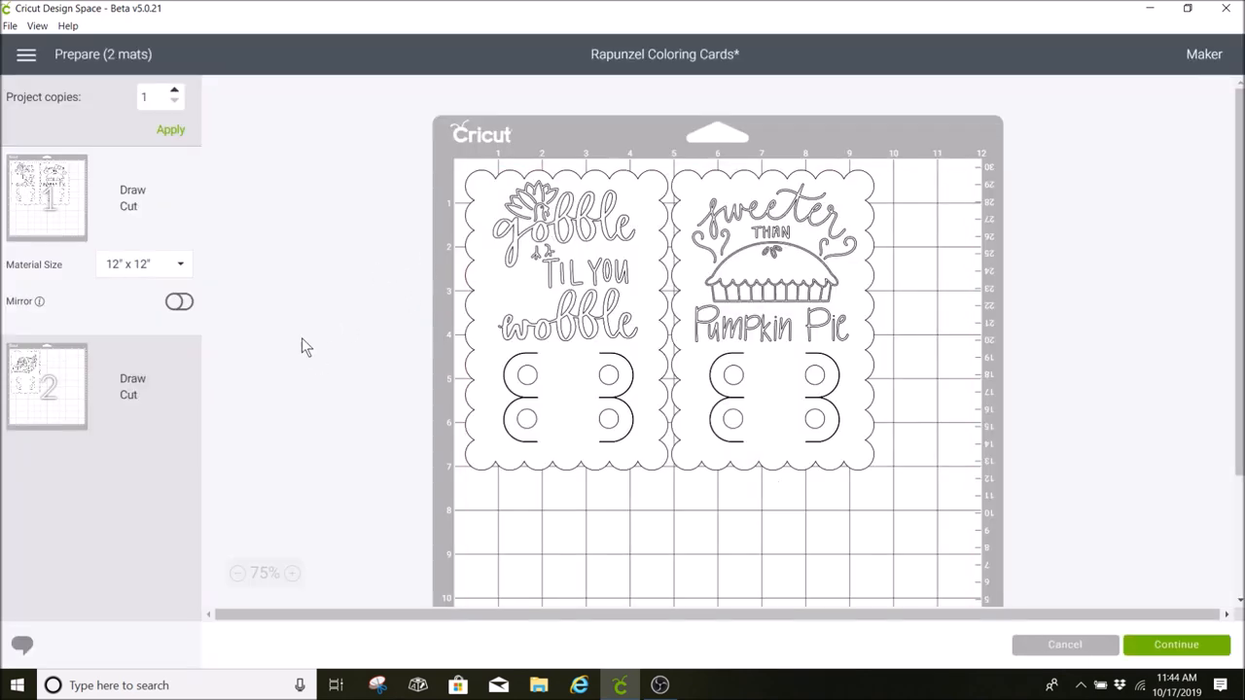
Set the mats to 8.5" x 11" (Letter), one card per mat, and continue
click(144, 264)
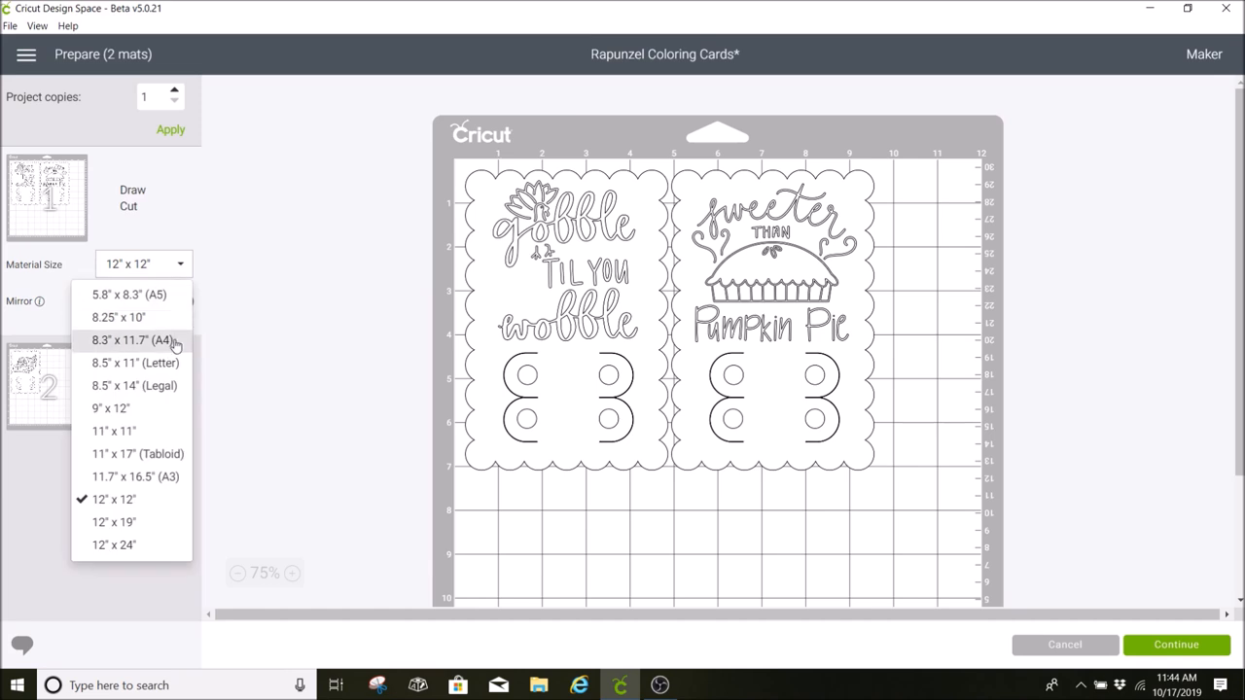
click(128, 339)
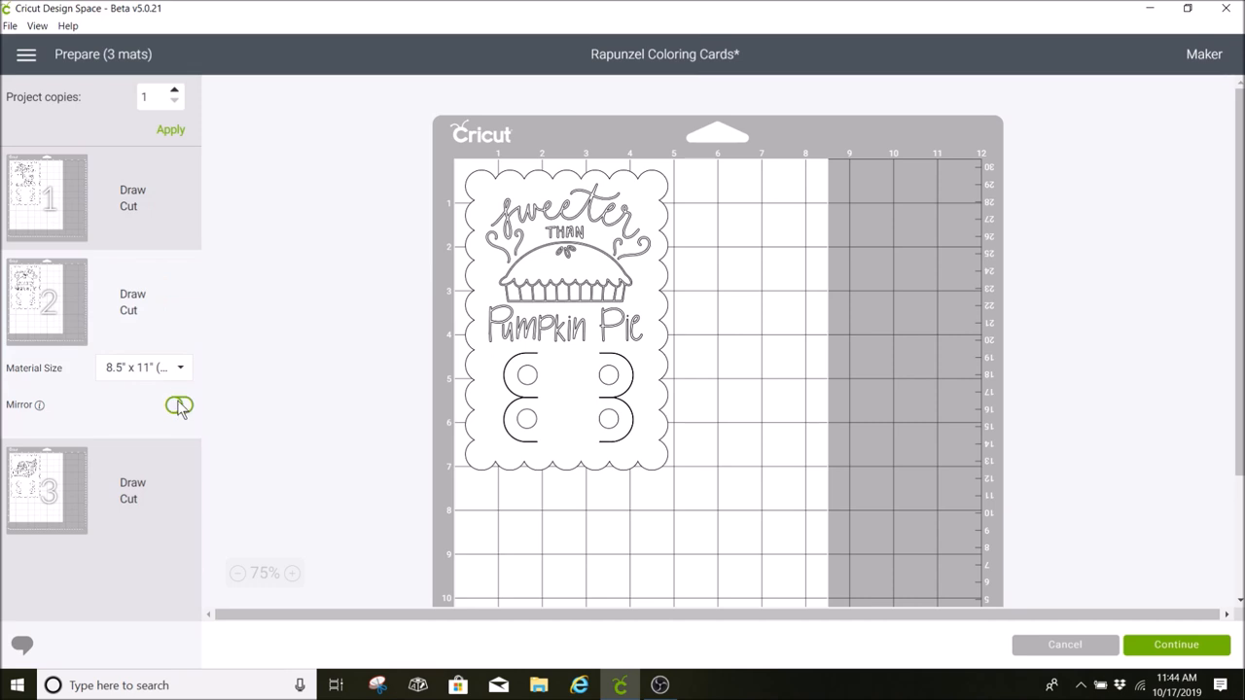
click(128, 367)
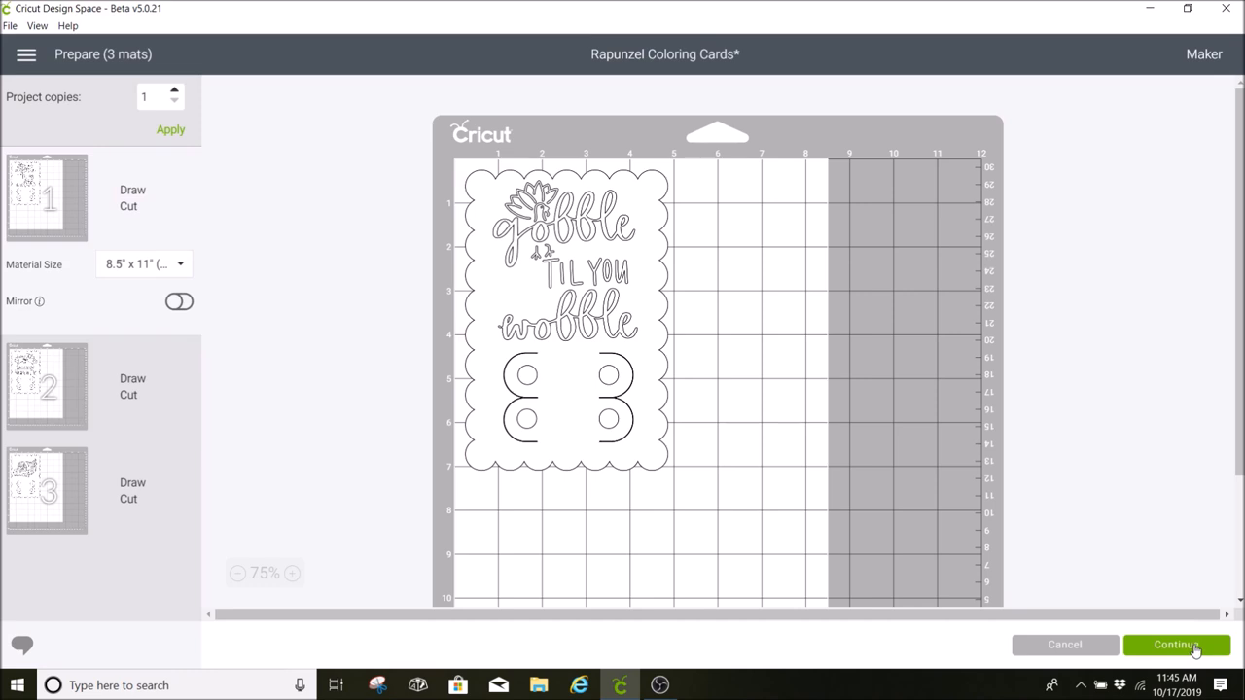
click(1175, 646)
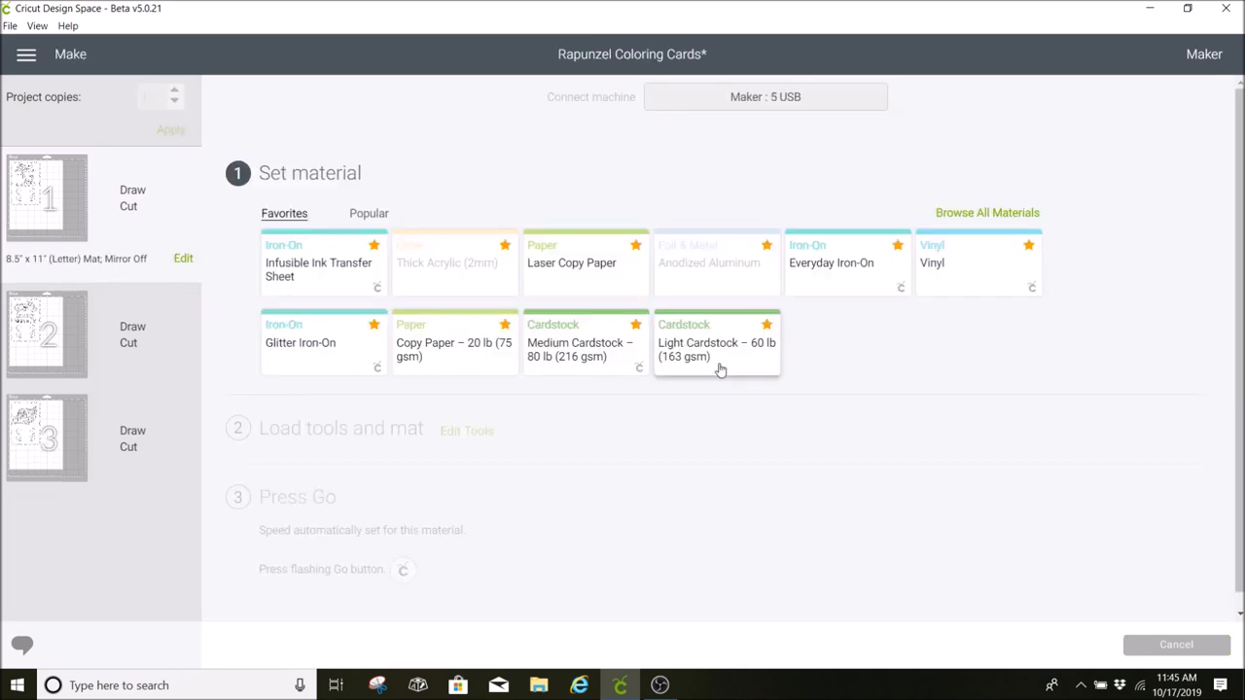
Choose Light Cardstock – 60 lb (163 gsm) as the material
click(716, 343)
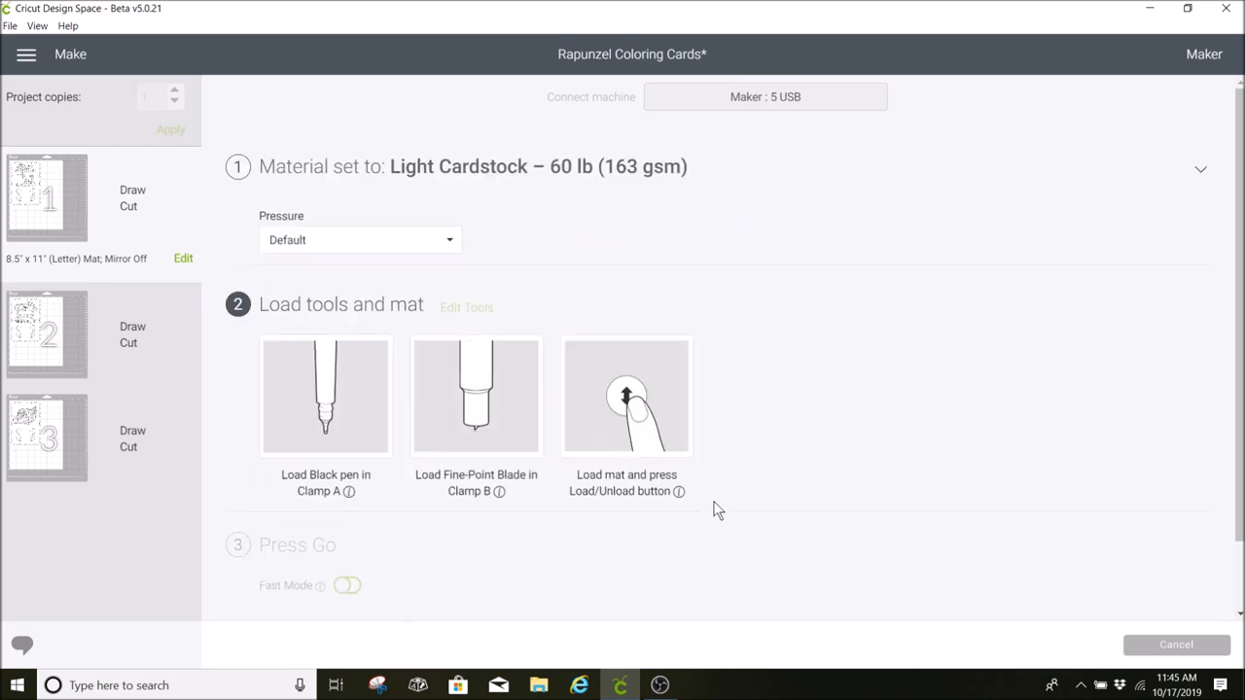
mouse_move(251, 327)
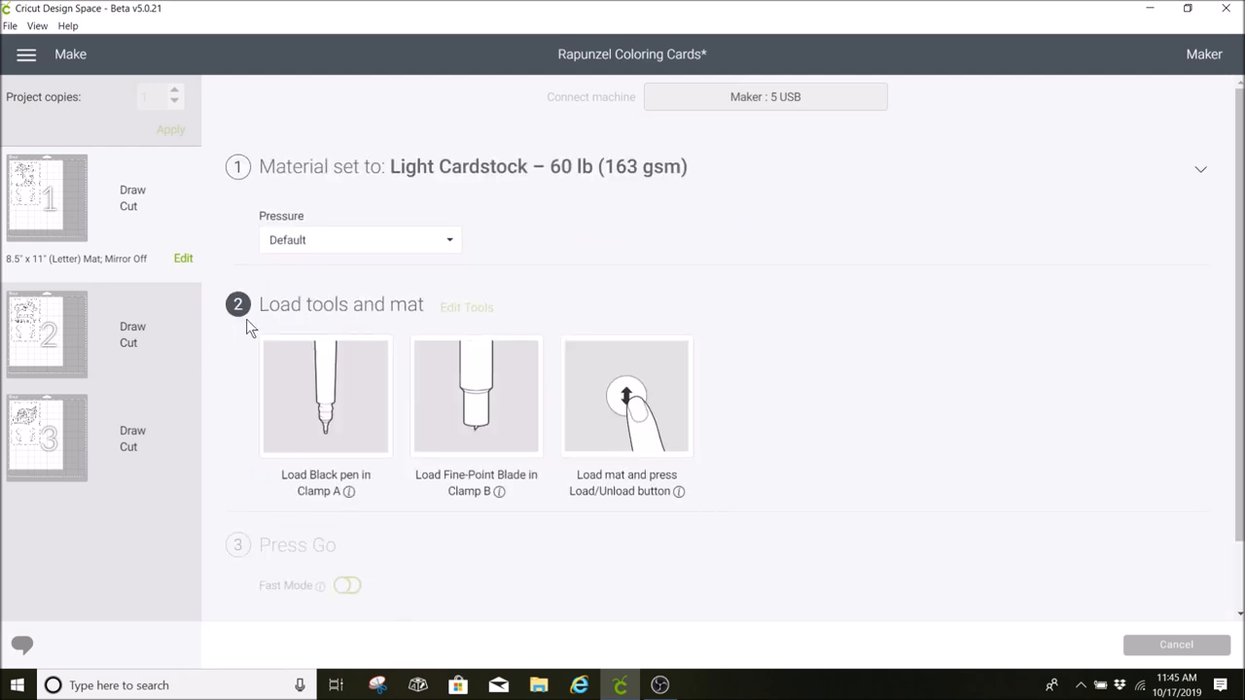
mouse_move(263, 515)
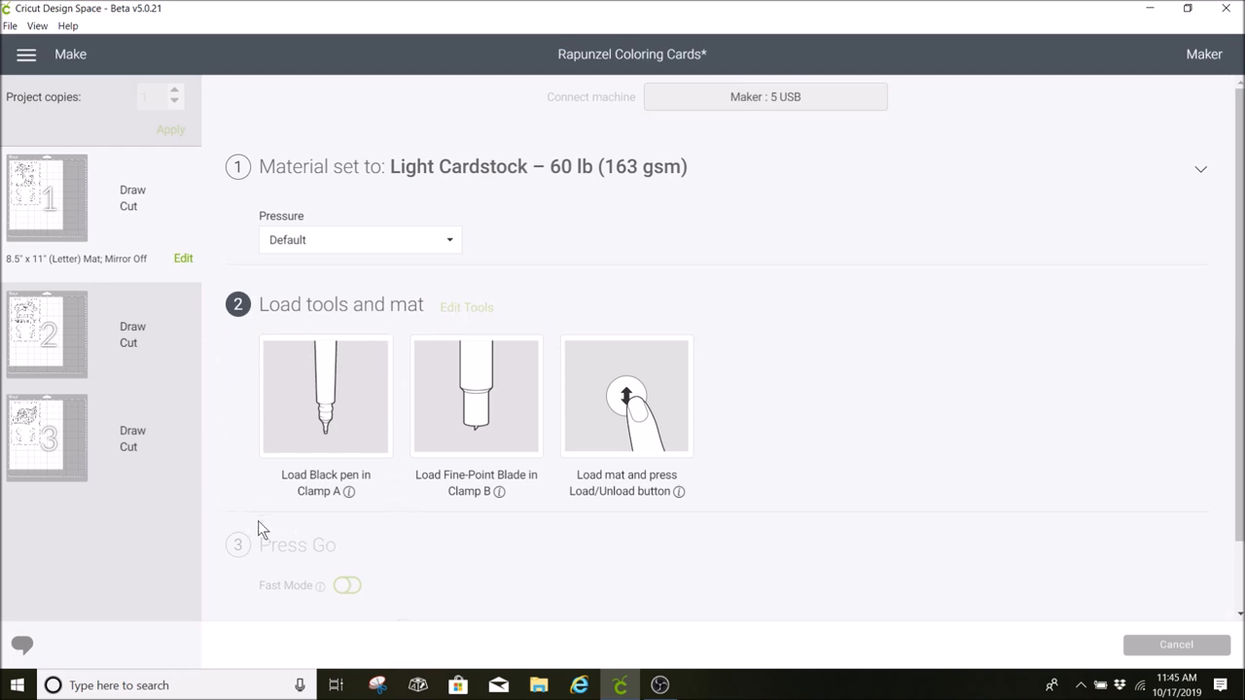
mouse_move(510, 518)
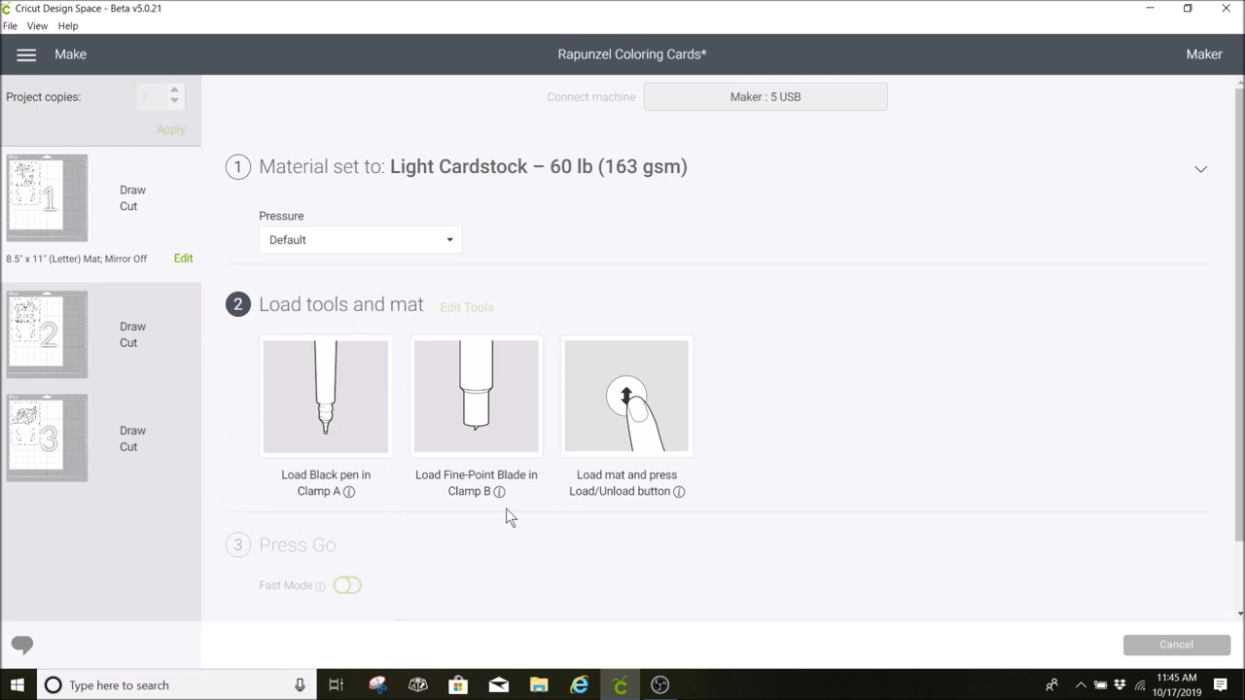
mouse_move(988, 369)
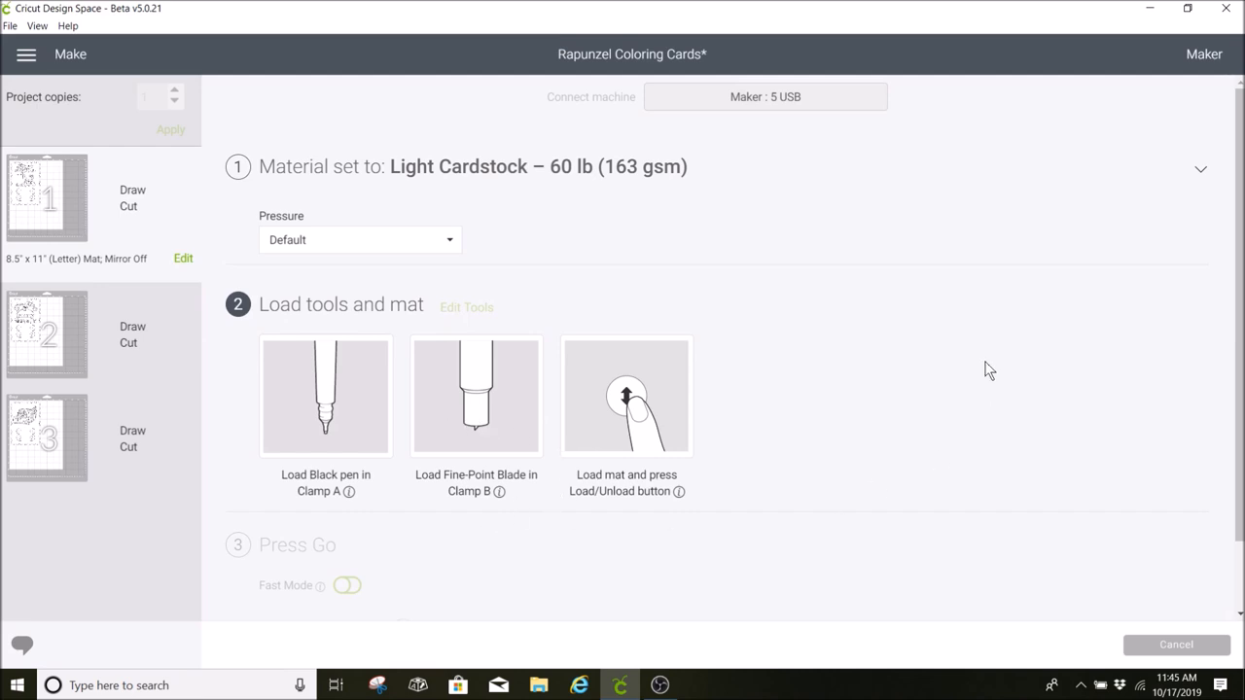